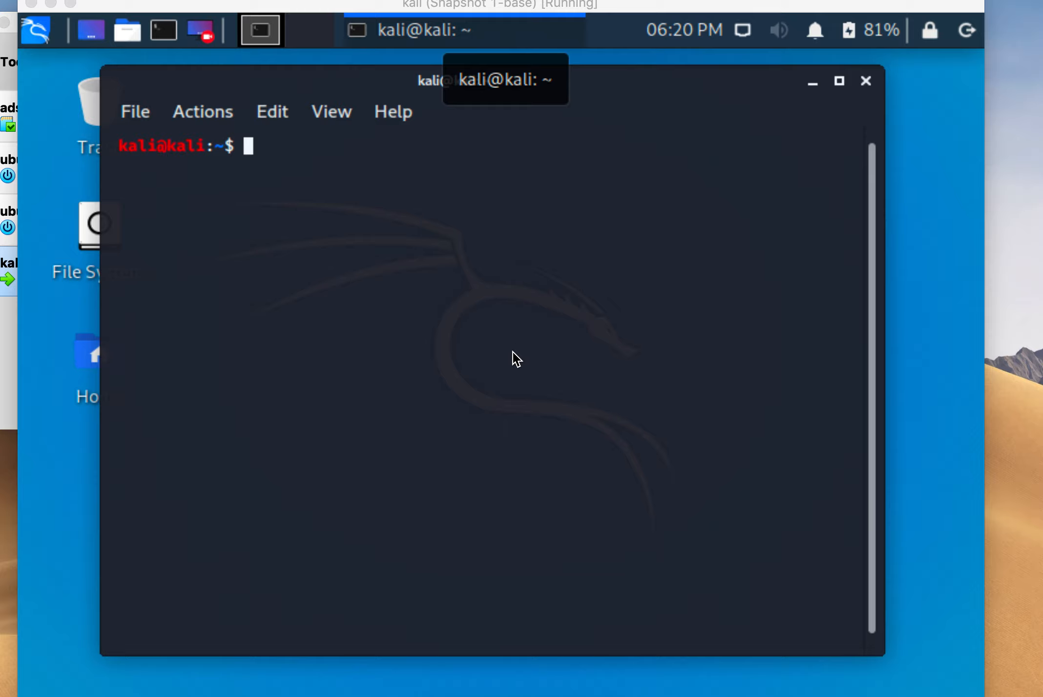
# - Refresh the package lists with sudo apt update, reporting 765 upgradable packages
pyautogui.write('sudo apt update')
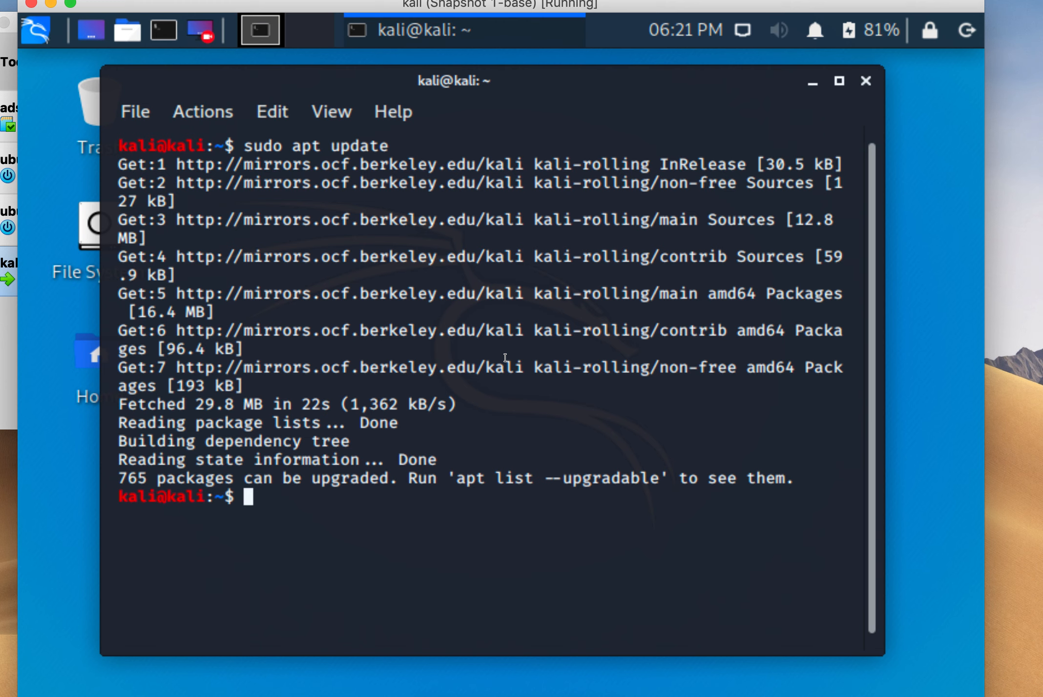
pyautogui.write('sudo apt install')
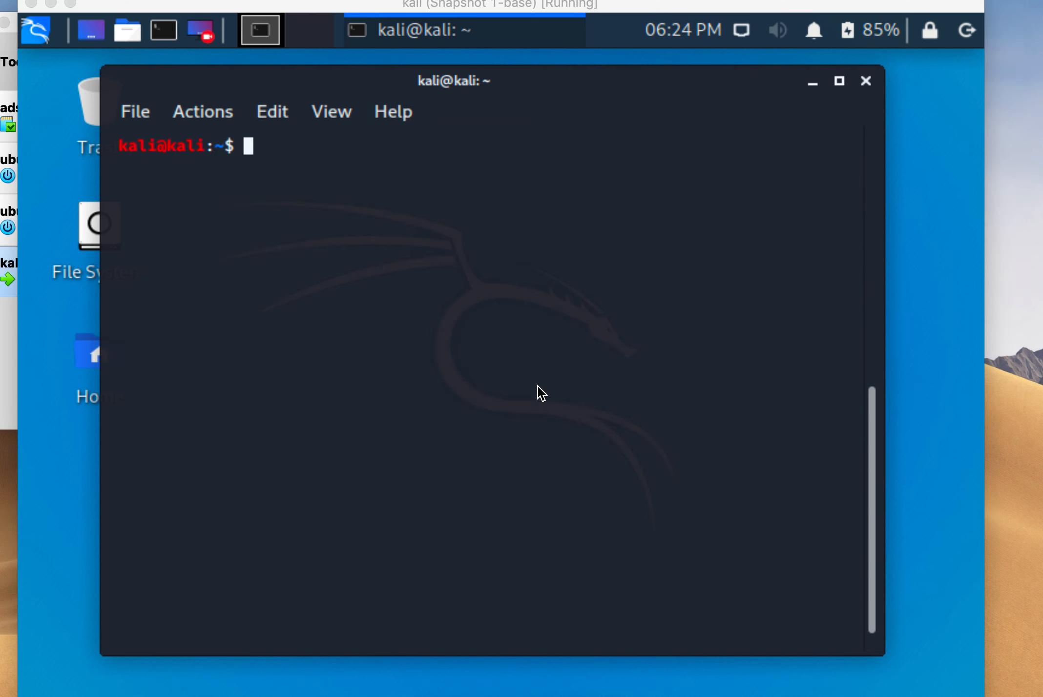
pyautogui.moveTo(442, 230)
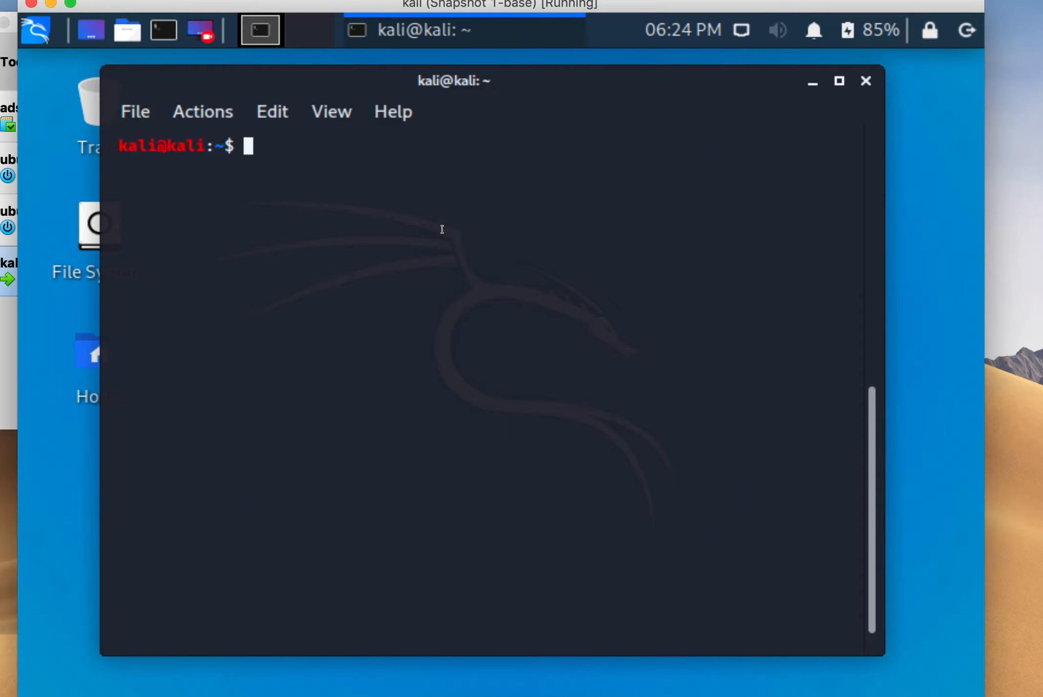
# - List running Docker containers with sudo docker ps, showing none running
pyautogui.write('sudo docker p')
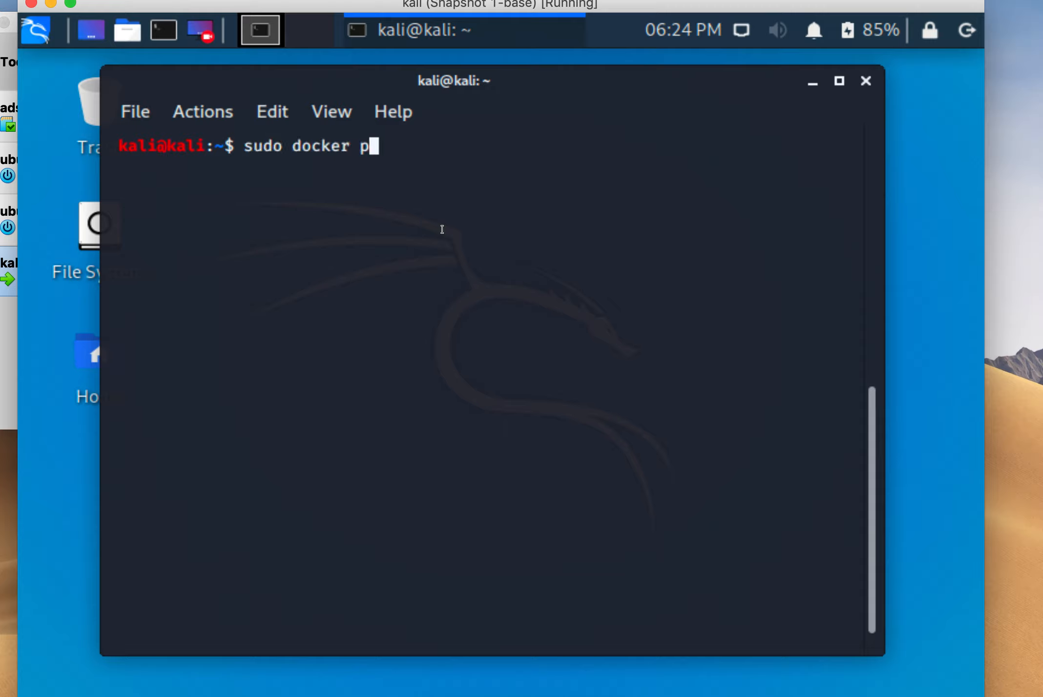
pyautogui.press('Return')
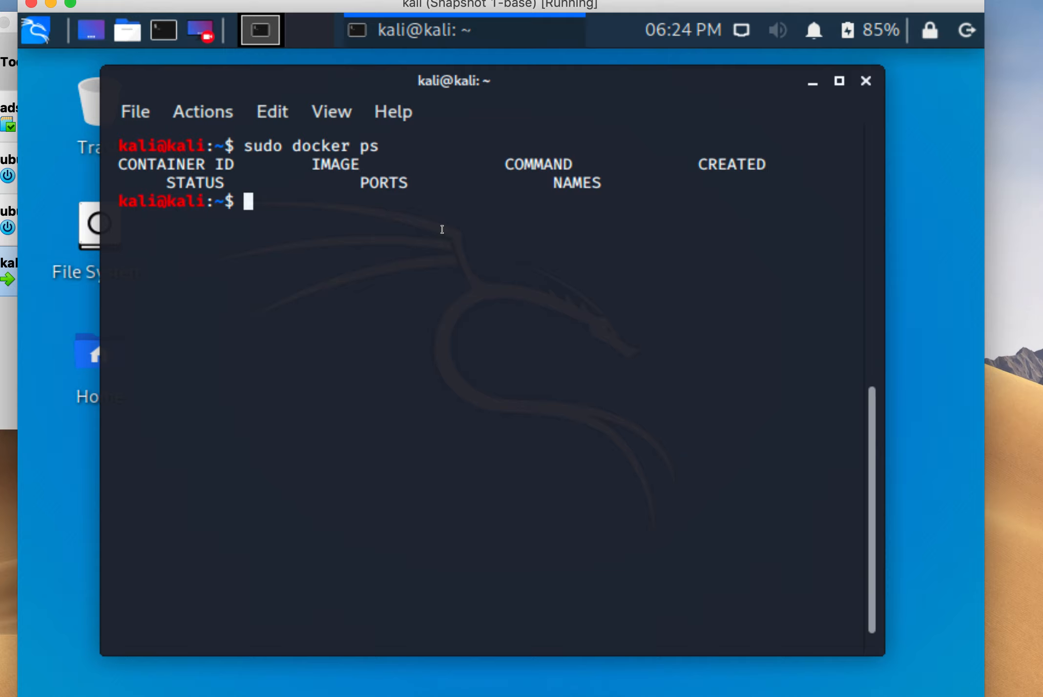
# - Enter the command 'sudo docker run --rm -it -p 80:80 vulnerables/web-dvwa'
pyautogui.write('sudo docker')
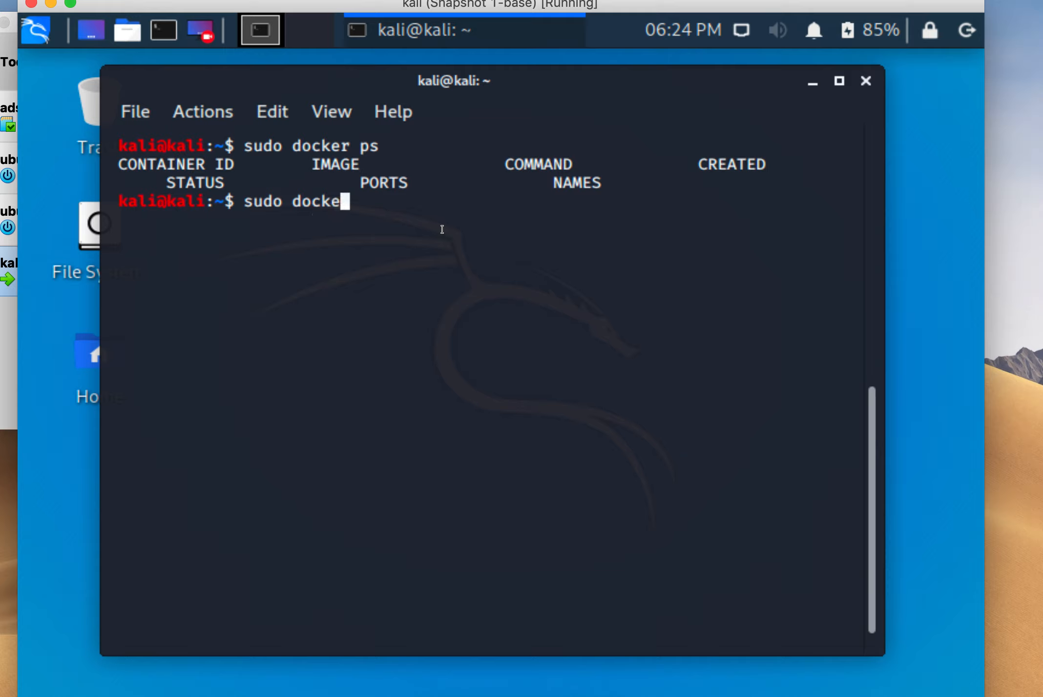
pyautogui.write('run --rm -')
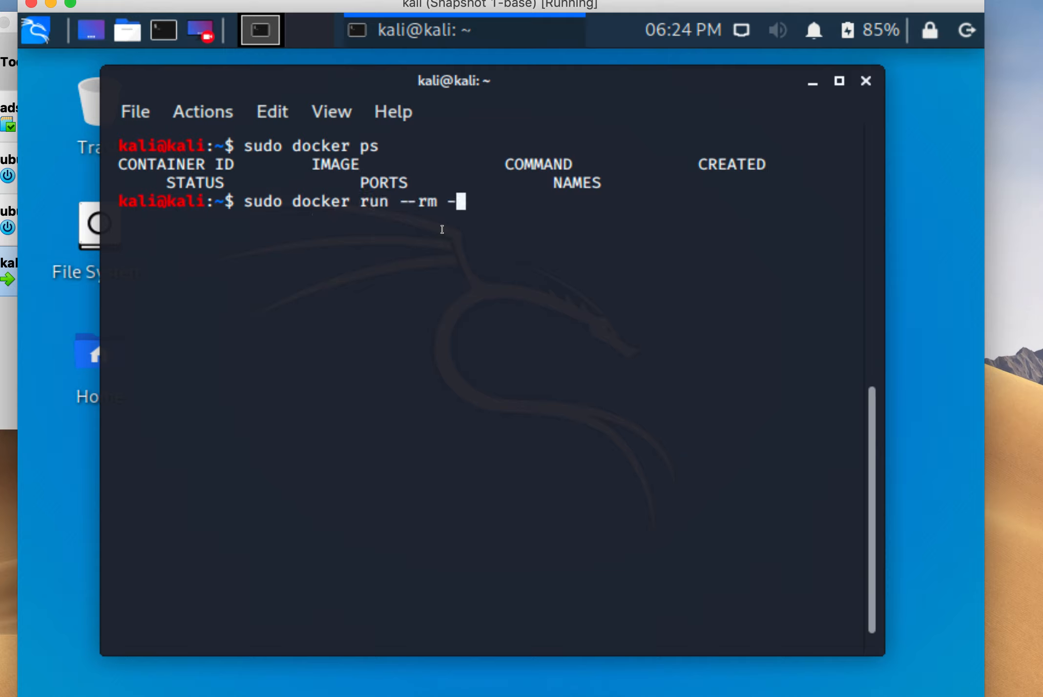
pyautogui.write('it -p')
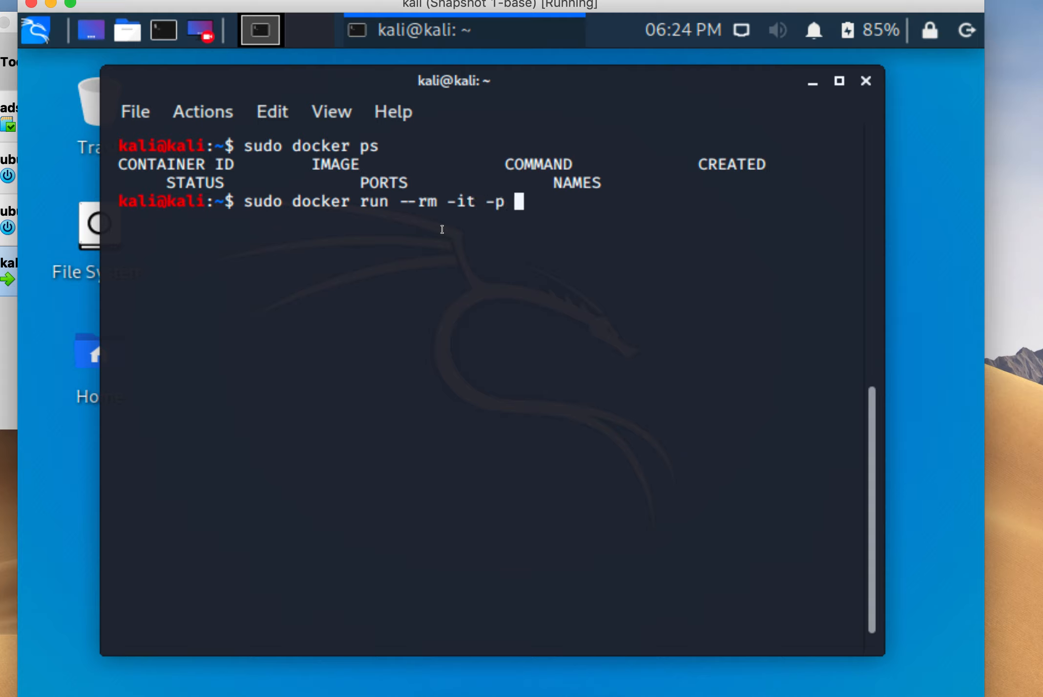
pyautogui.write('80:80 vu')
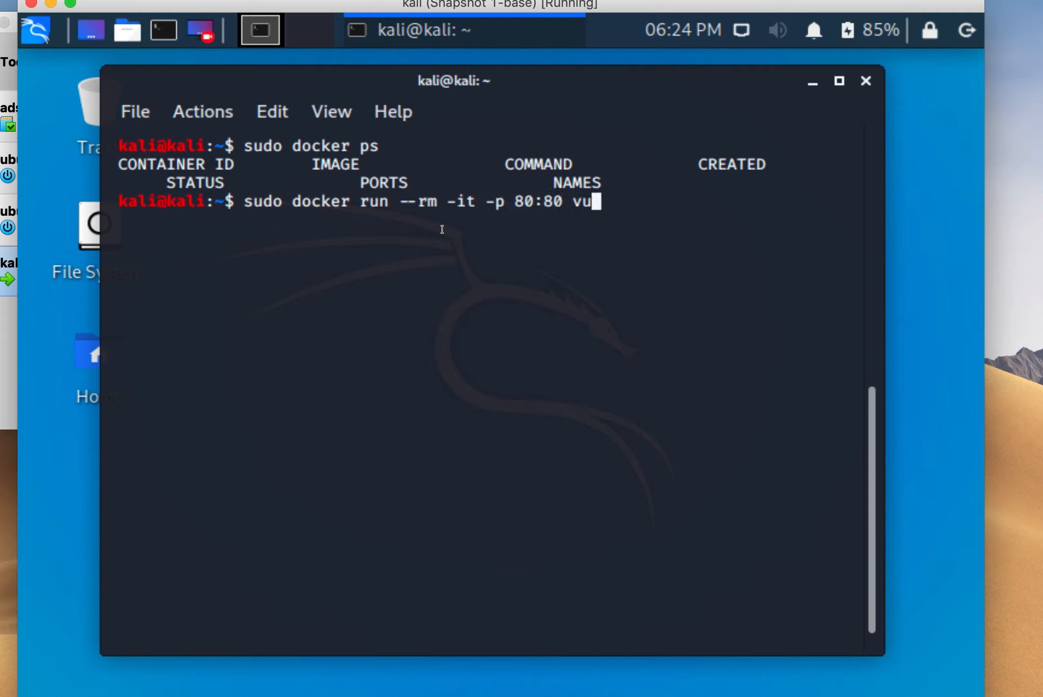
pyautogui.write('lnerables/')
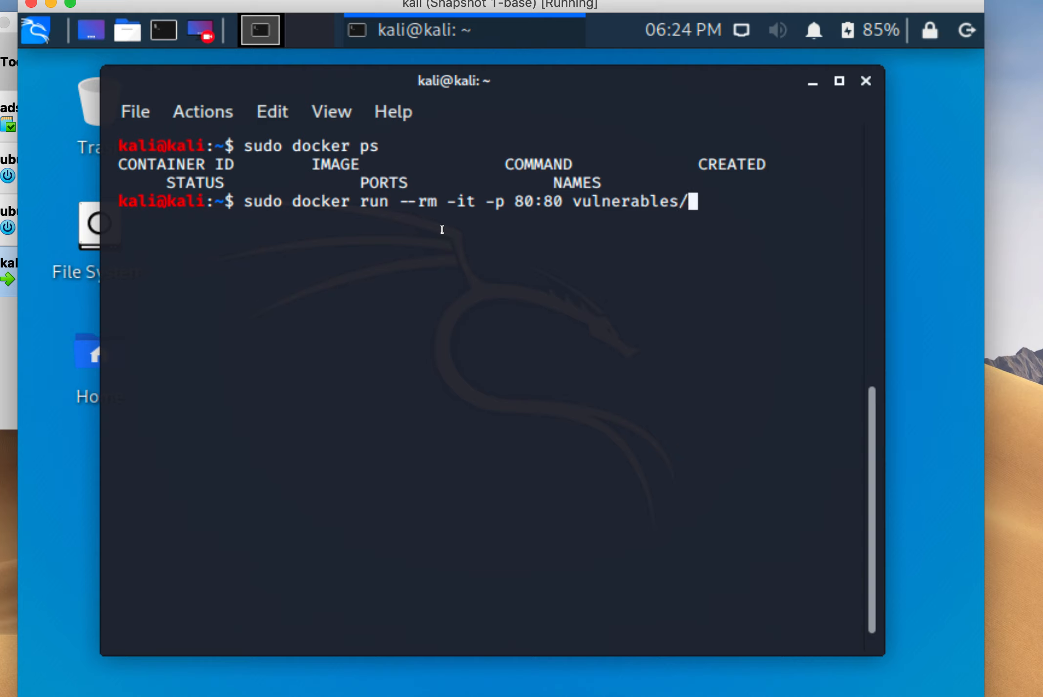
pyautogui.write('web-dbv')
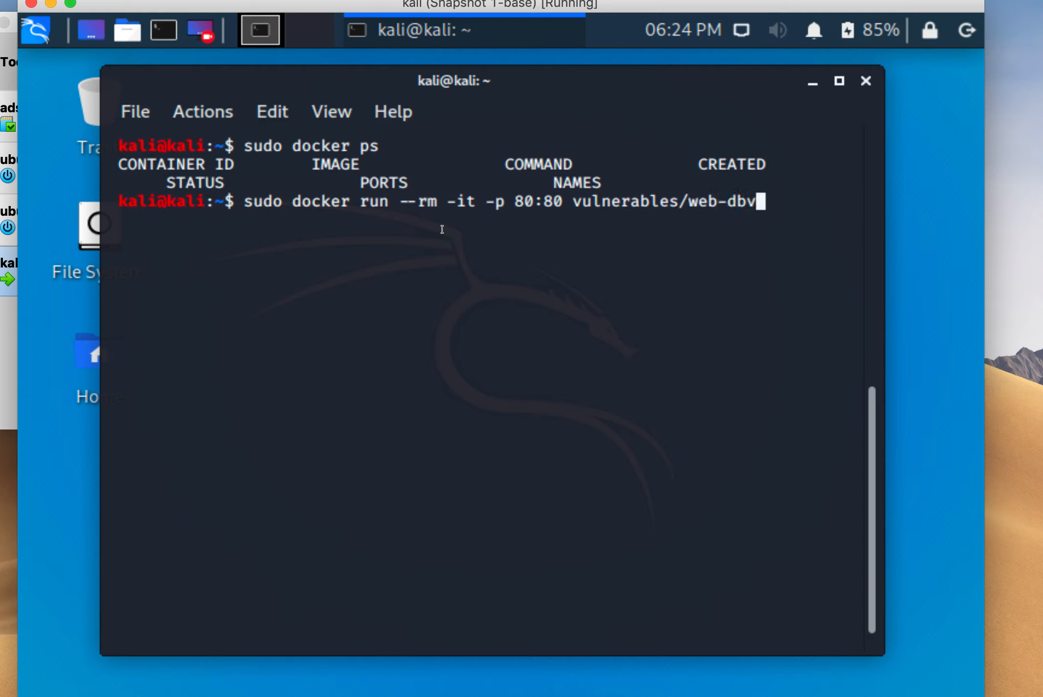
pyautogui.write('wa')
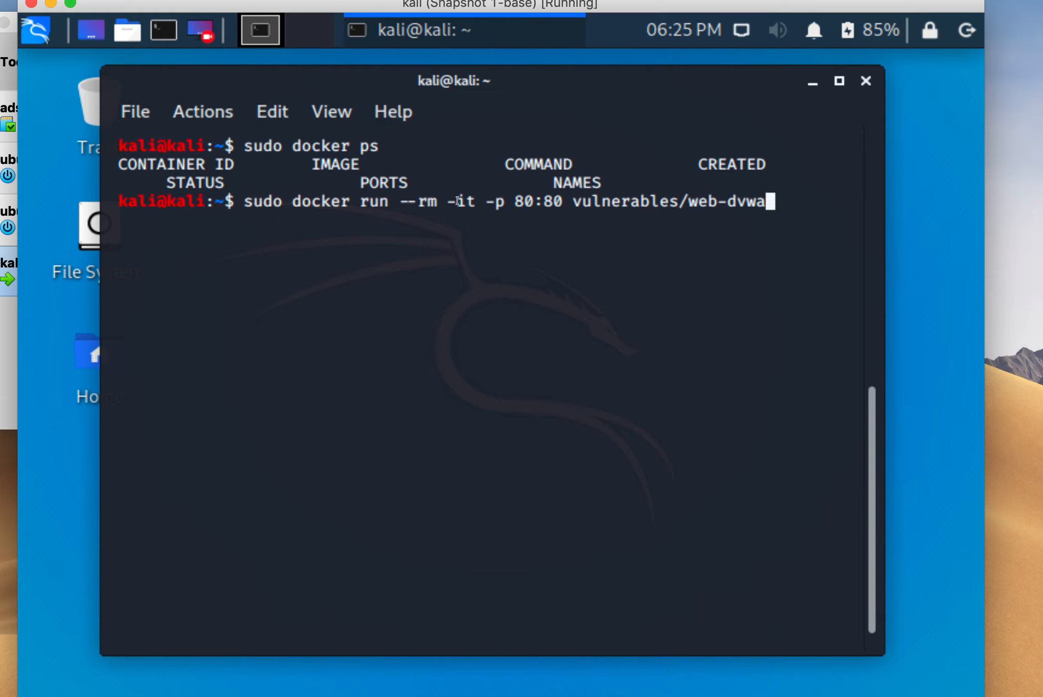
# - Highlight the 80:80 port mapping, then launch the DVWA container
pyautogui.doubleClick(461, 201)
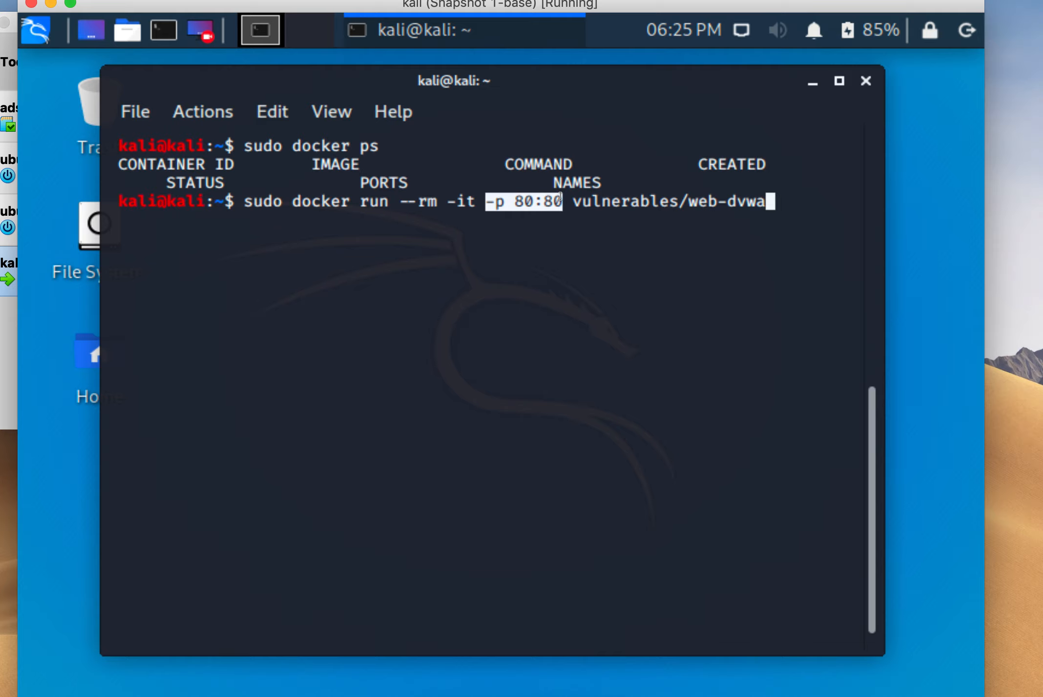
pyautogui.moveTo(412, 202)
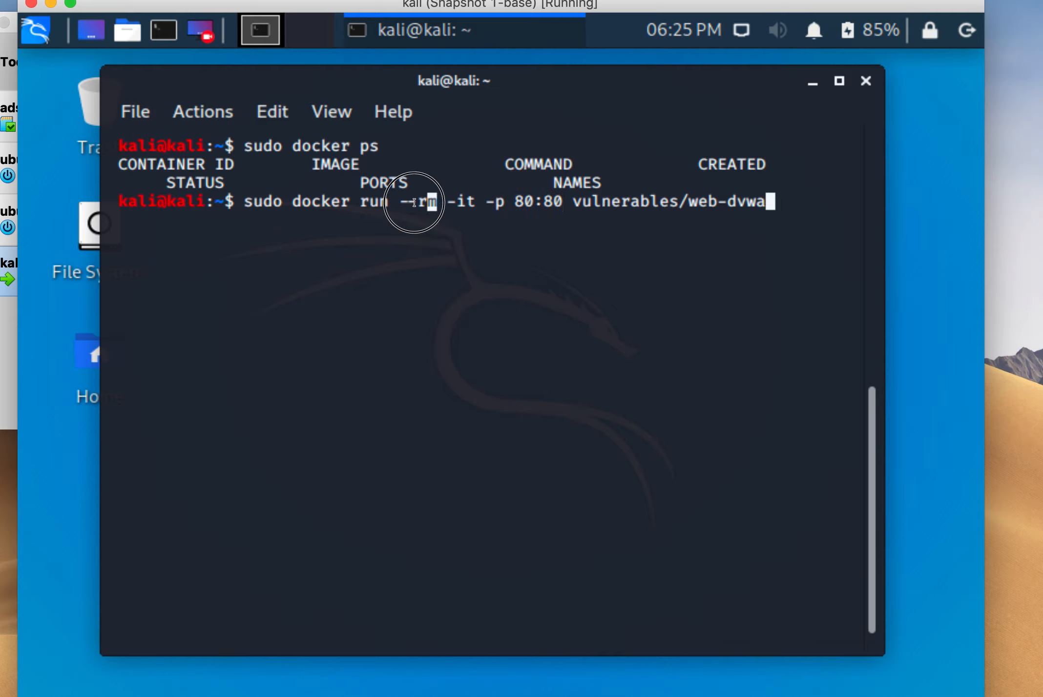
pyautogui.press('Return')
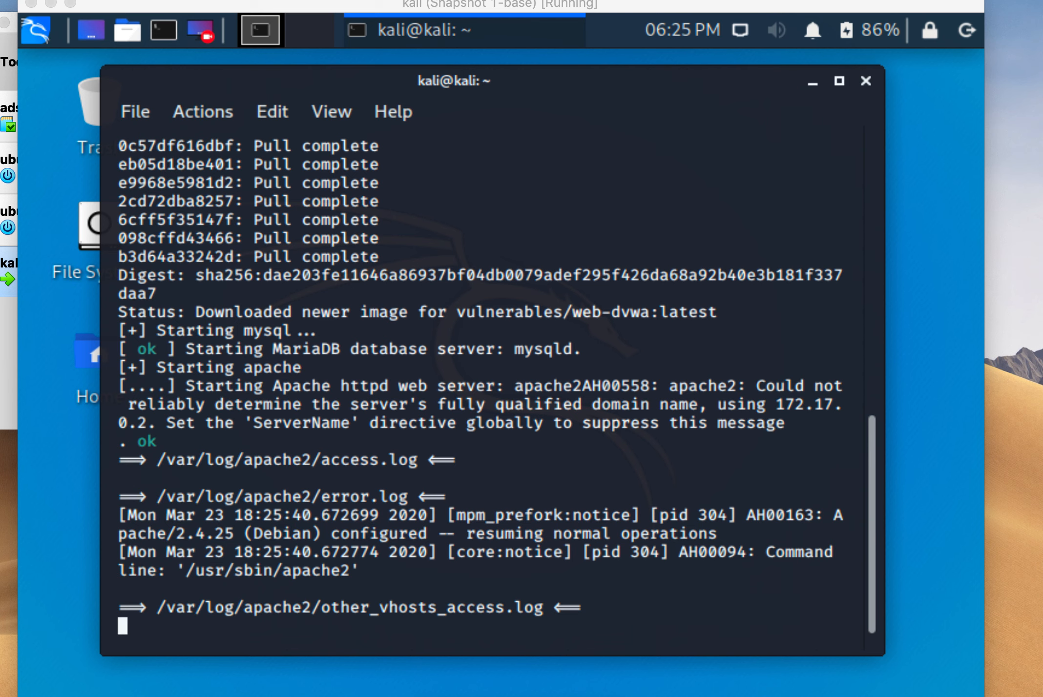
pyautogui.moveTo(36, 32)
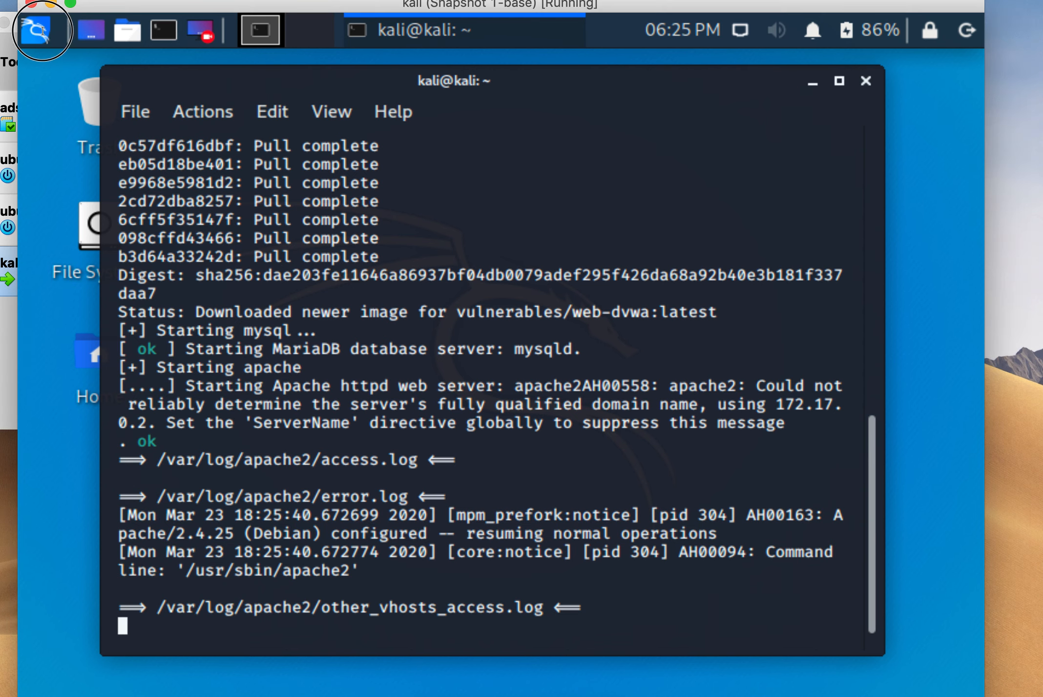
# - Launch Firefox from the Kali application menu to load the DVWA login page at localhost
pyautogui.click(37, 29)
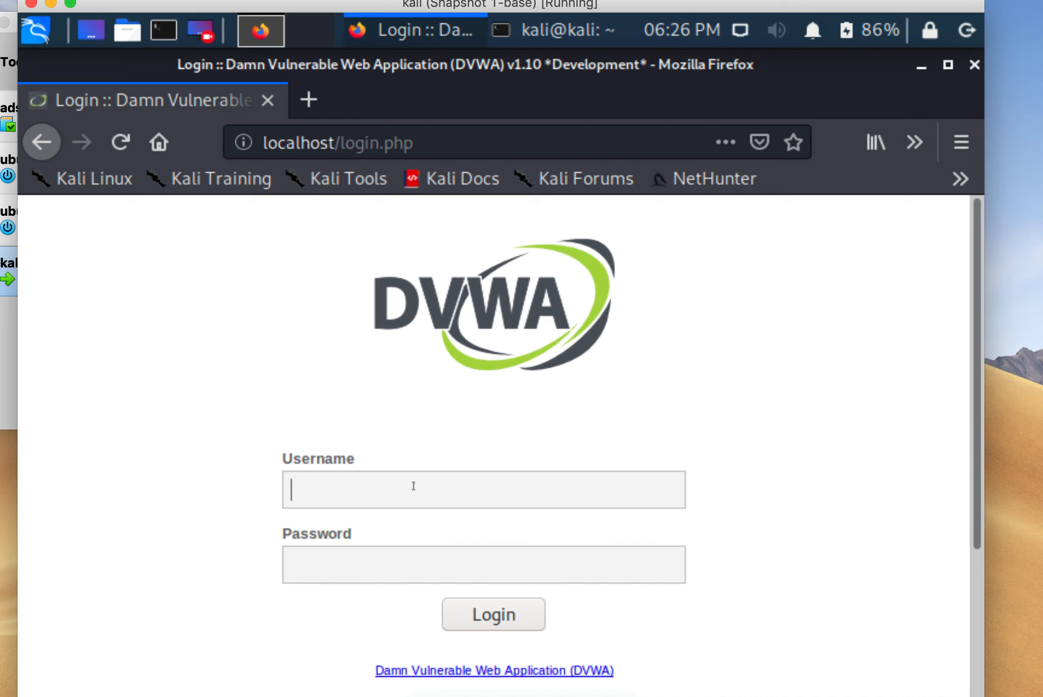
# - Fill the DVWA login form with username admin and password 'password'
pyautogui.write('admin')
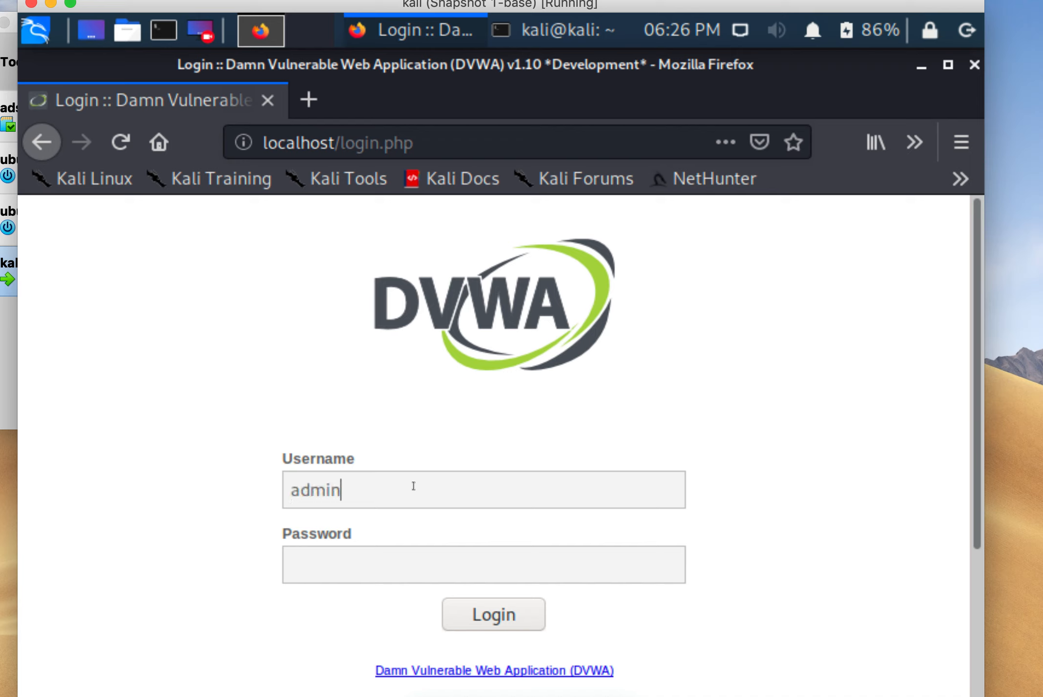
pyautogui.write('password')
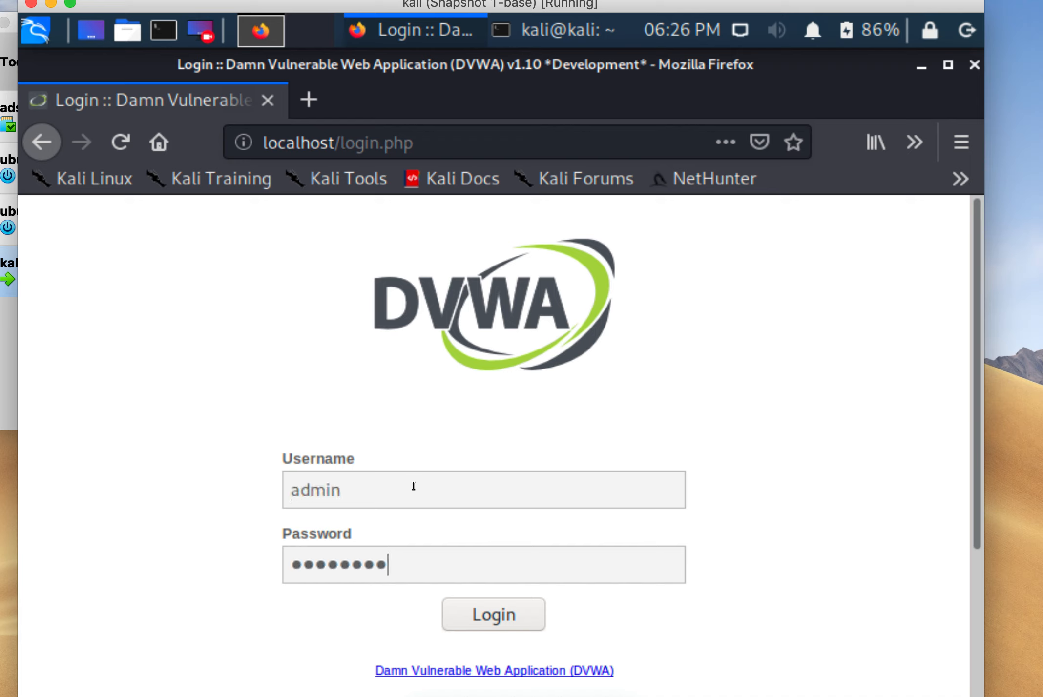
pyautogui.moveTo(483, 547)
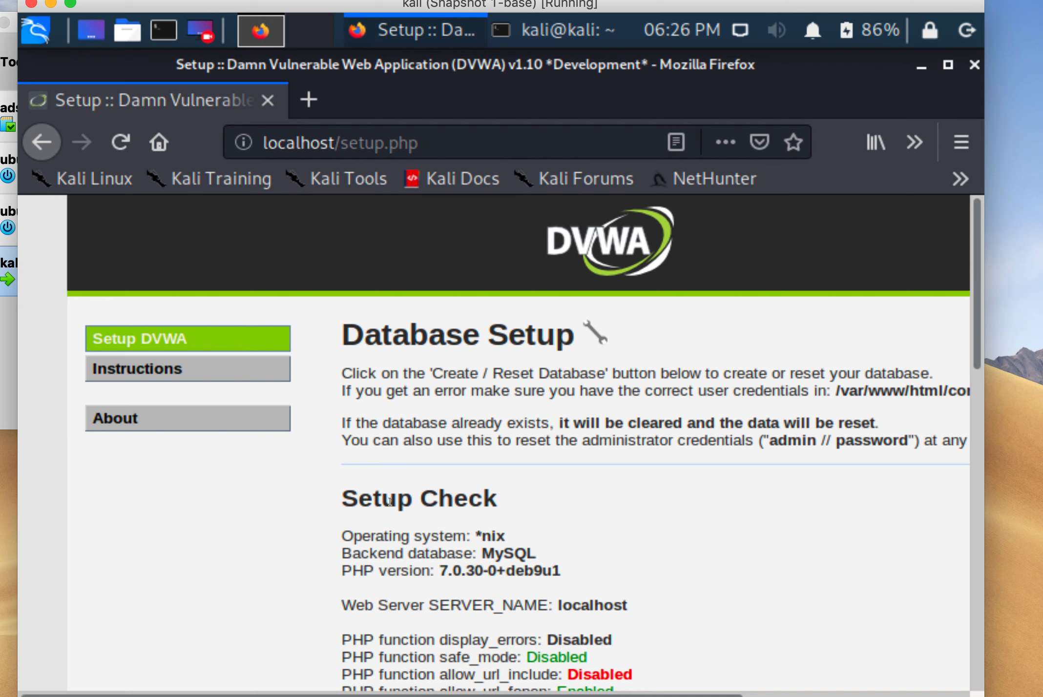
pyautogui.moveTo(531, 465)
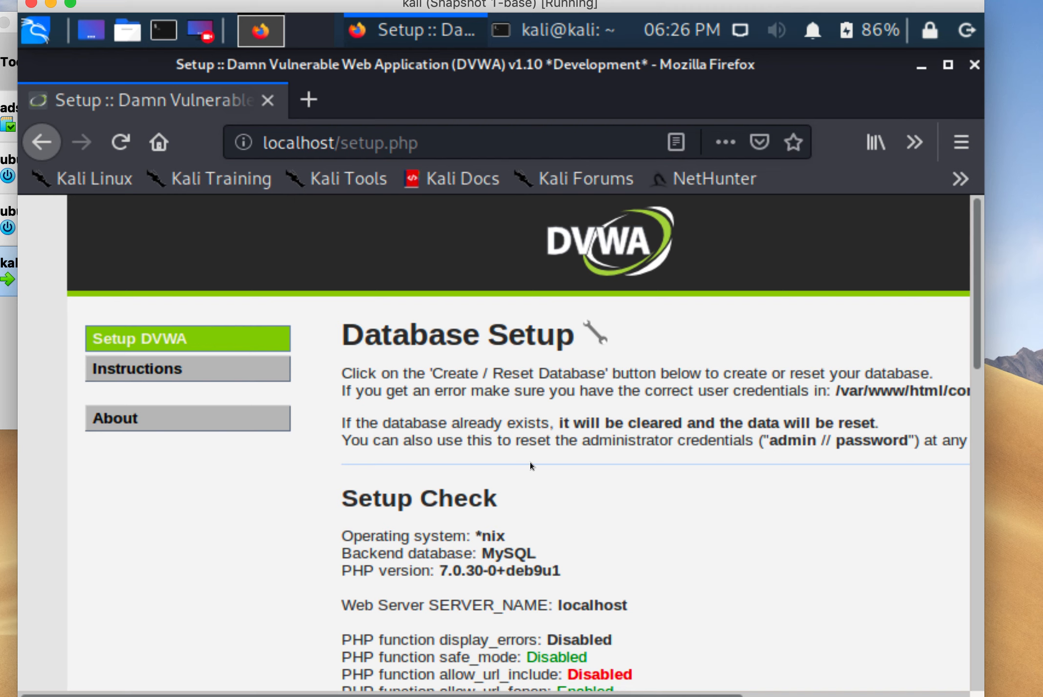
# - Review the Database Setup page and create/reset the database
pyautogui.scroll(-3)
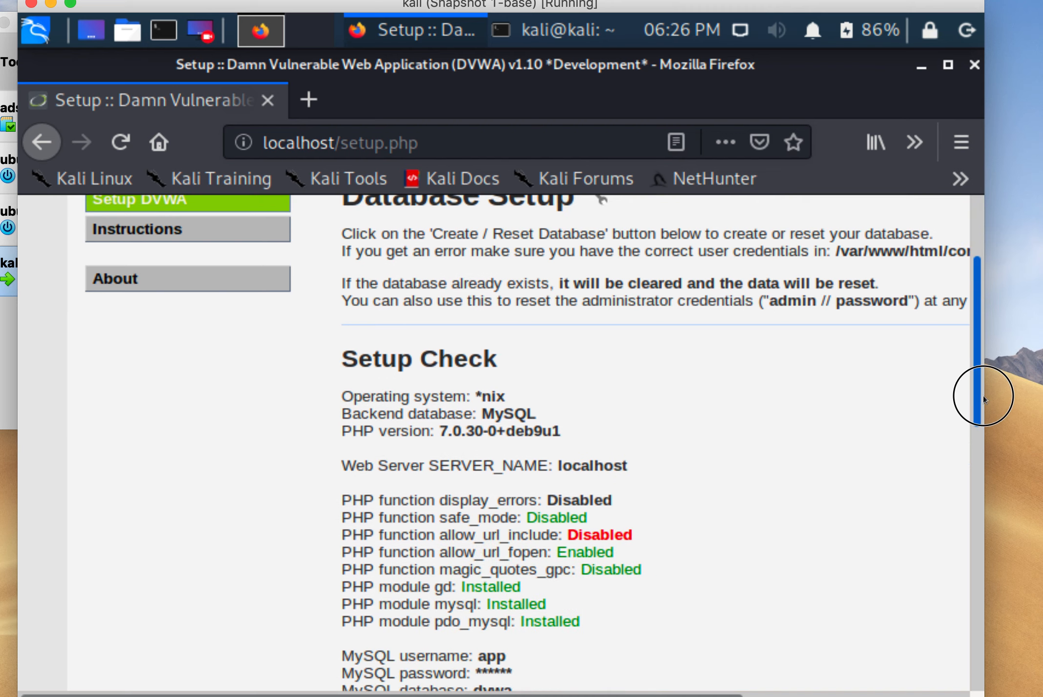
pyautogui.scroll(-3)
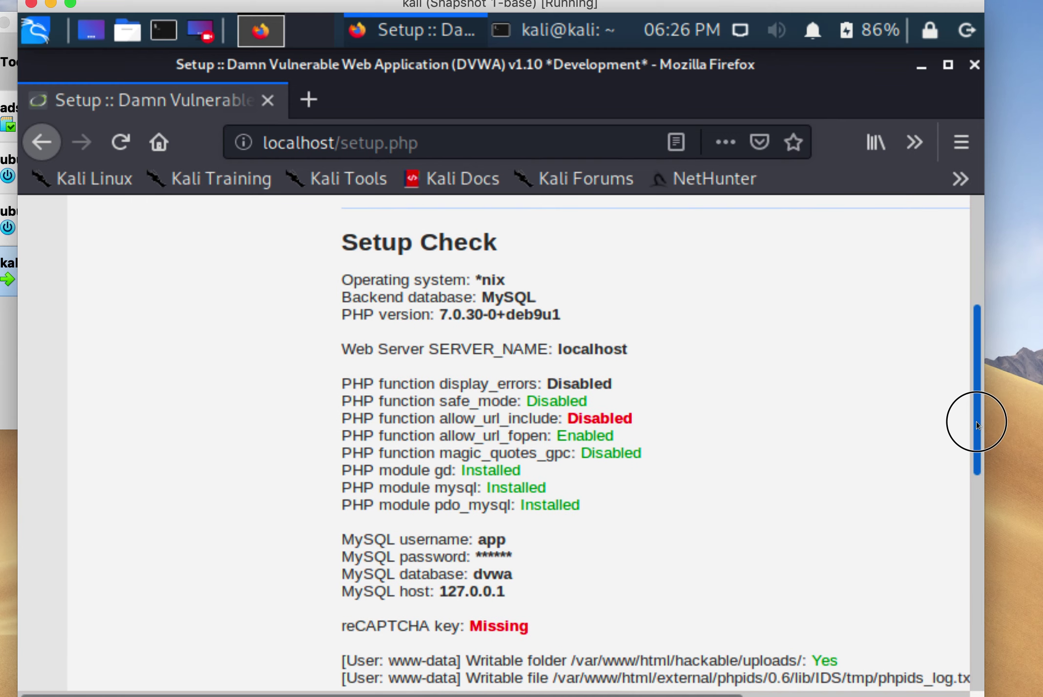
pyautogui.scroll(3)
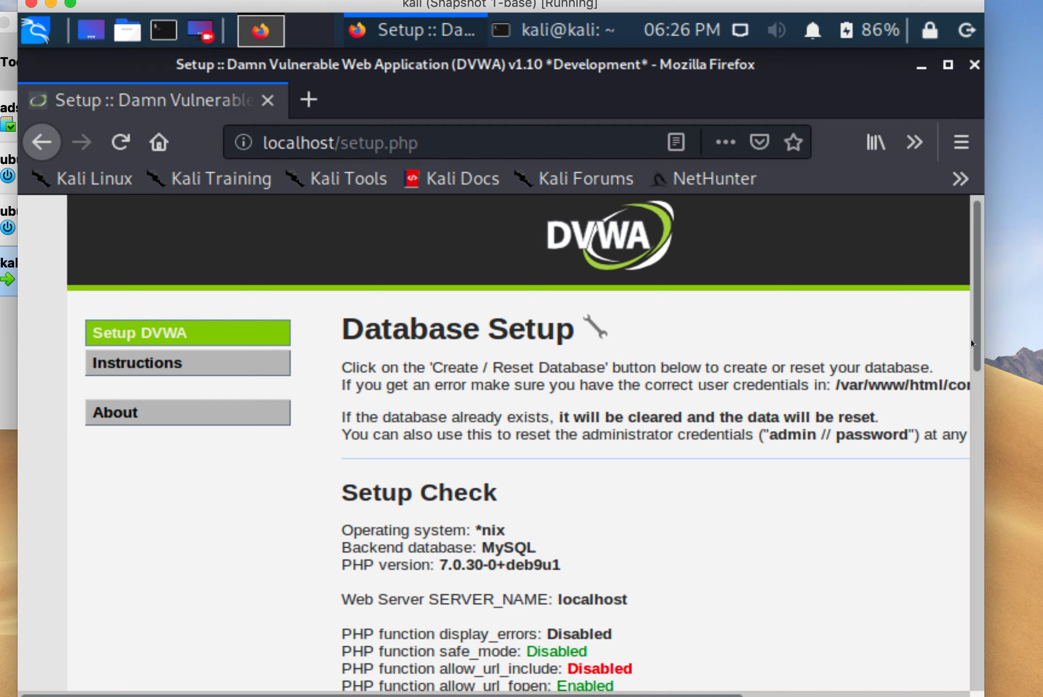
pyautogui.moveTo(810, 484)
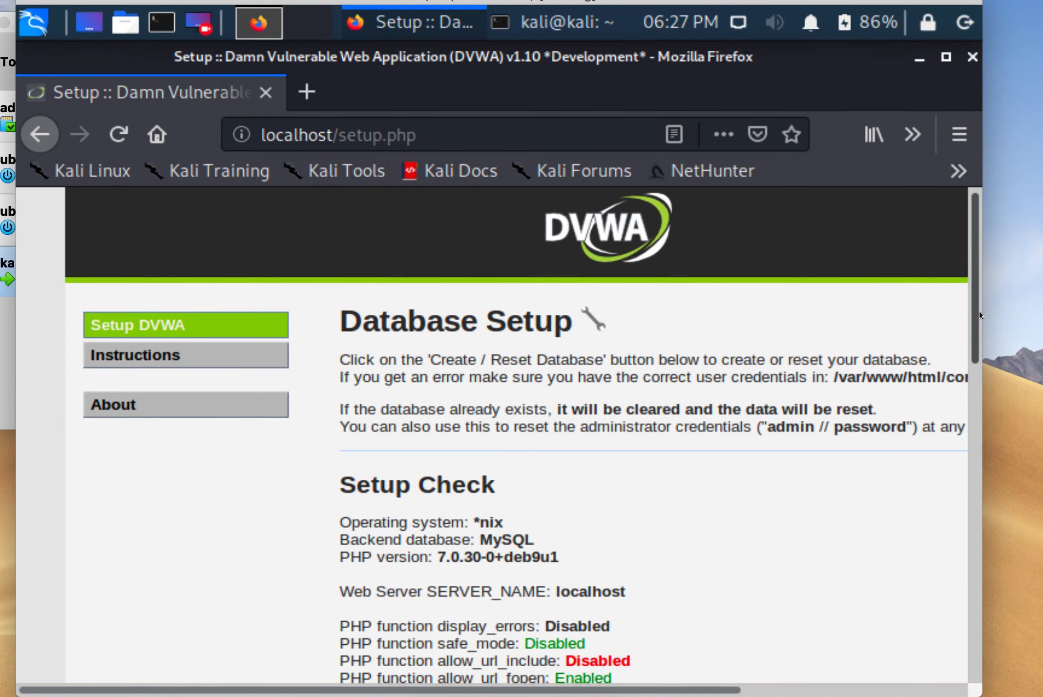
pyautogui.scroll(-3)
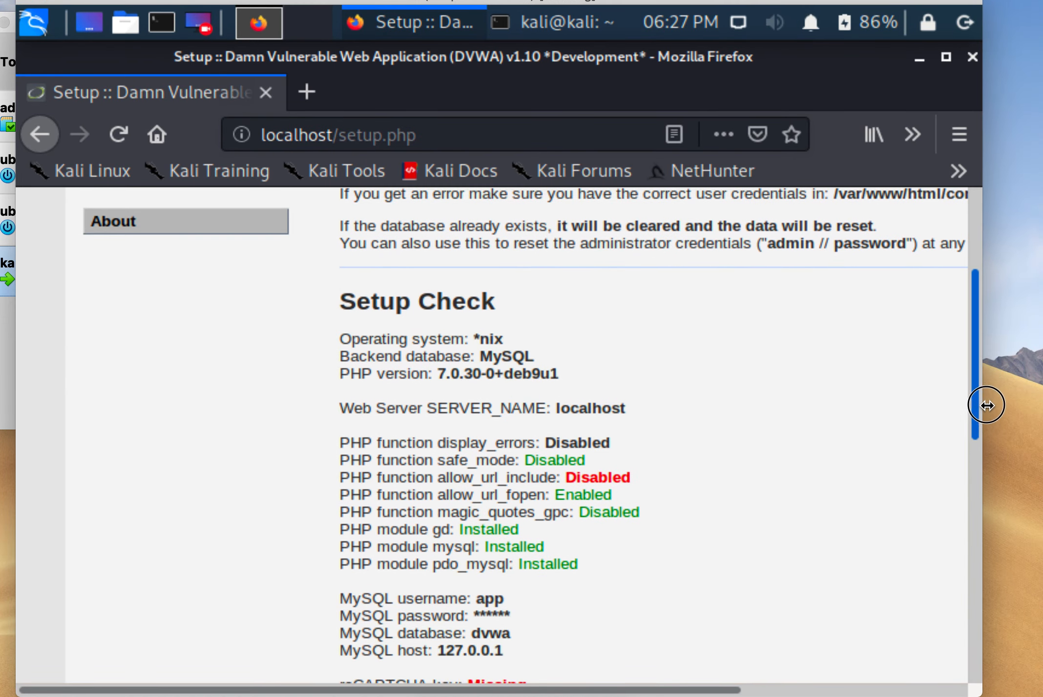
pyautogui.scroll(-3)
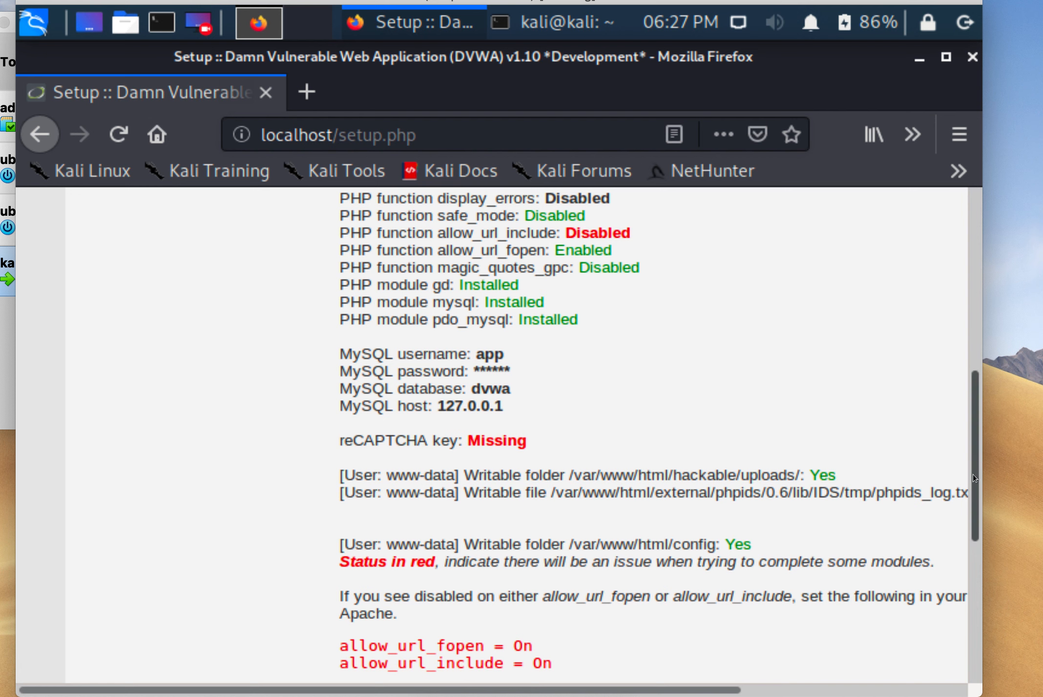
pyautogui.scroll(-3)
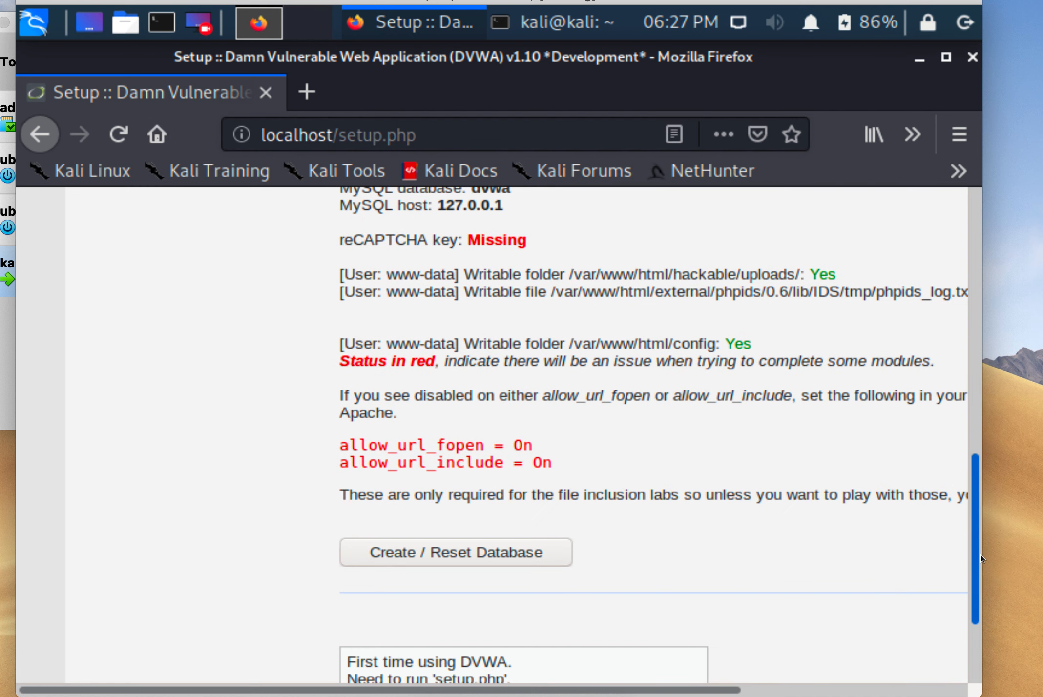
pyautogui.scroll(3)
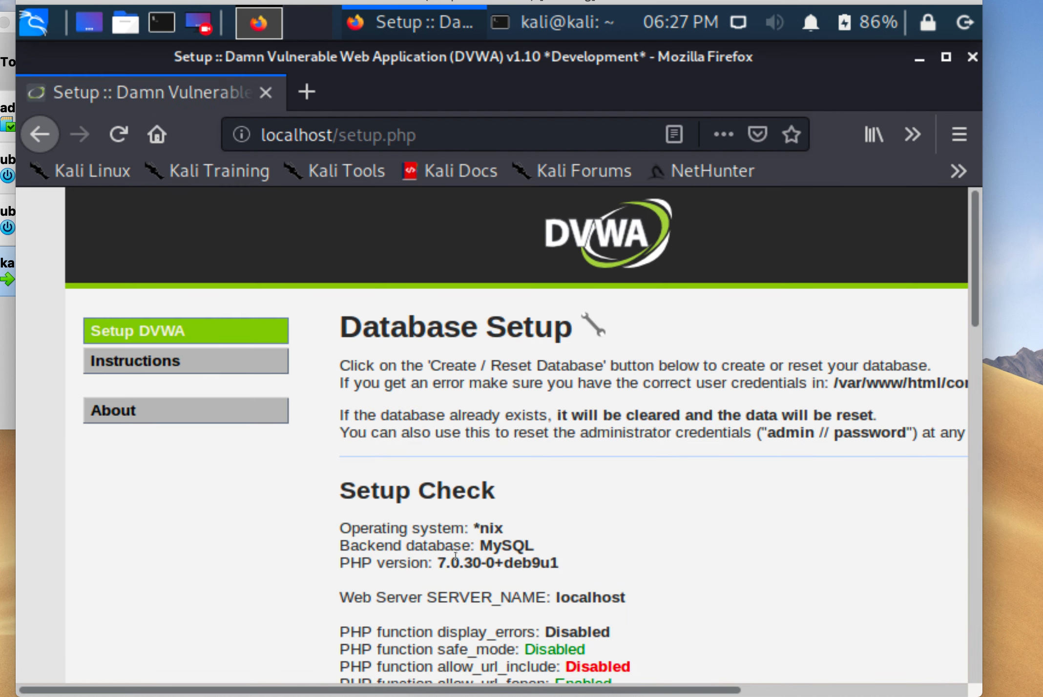
pyautogui.moveTo(937, 345)
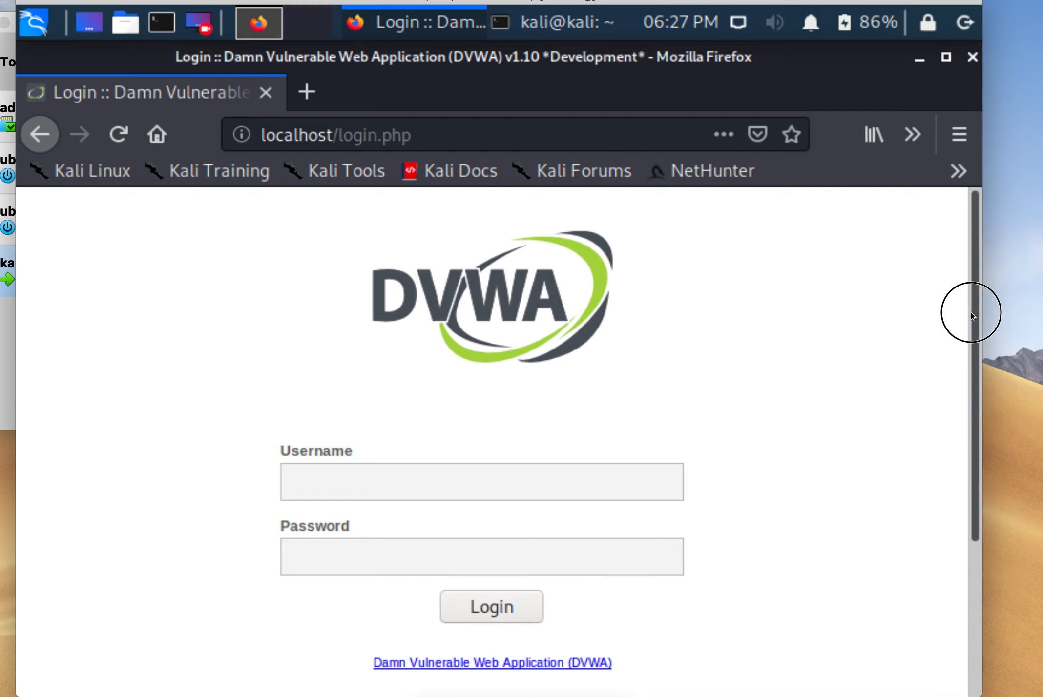
# - Re-enter the admin credentials on the returned login page
pyautogui.write('admin')
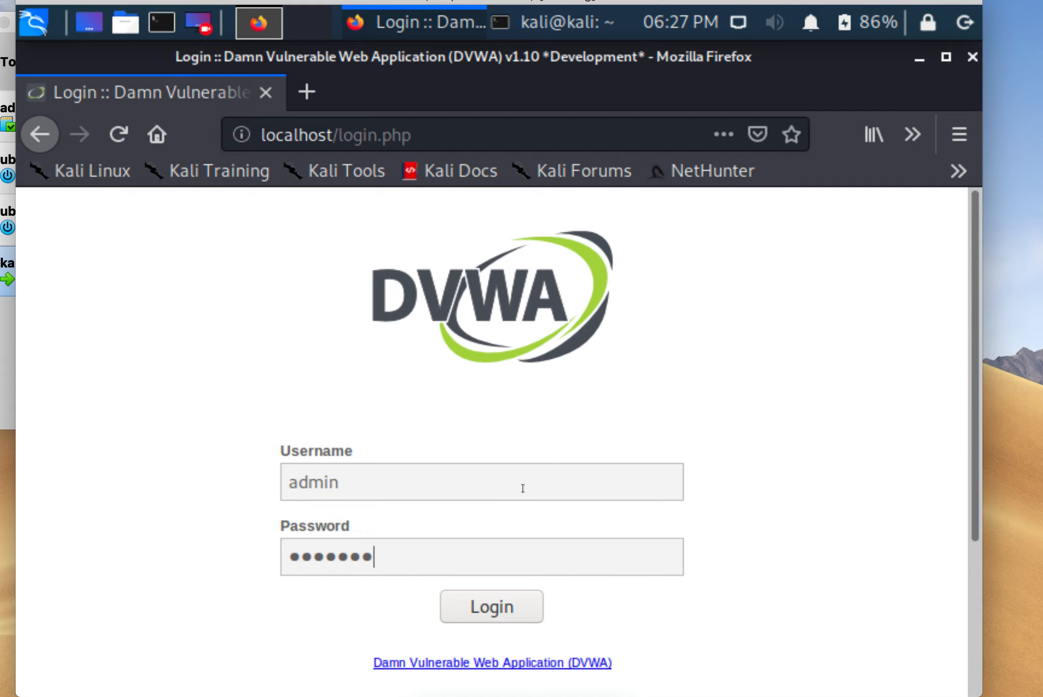
# - Decline saving the admin login and open the SQL Injection page
pyautogui.click(490, 606)
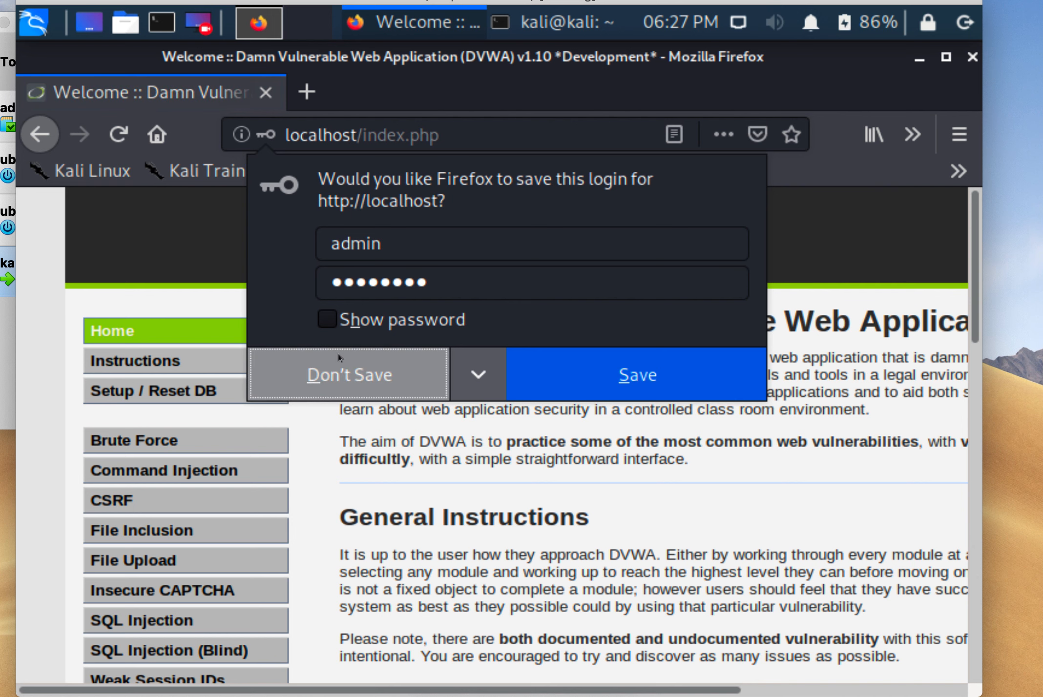
pyautogui.click(347, 374)
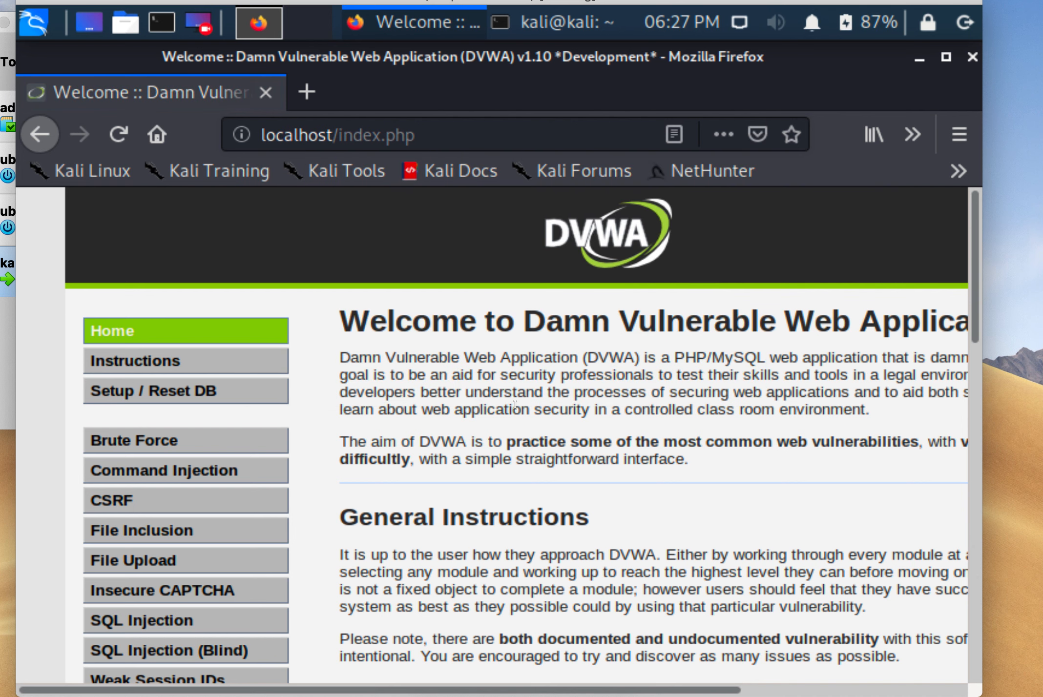
pyautogui.moveTo(182, 388)
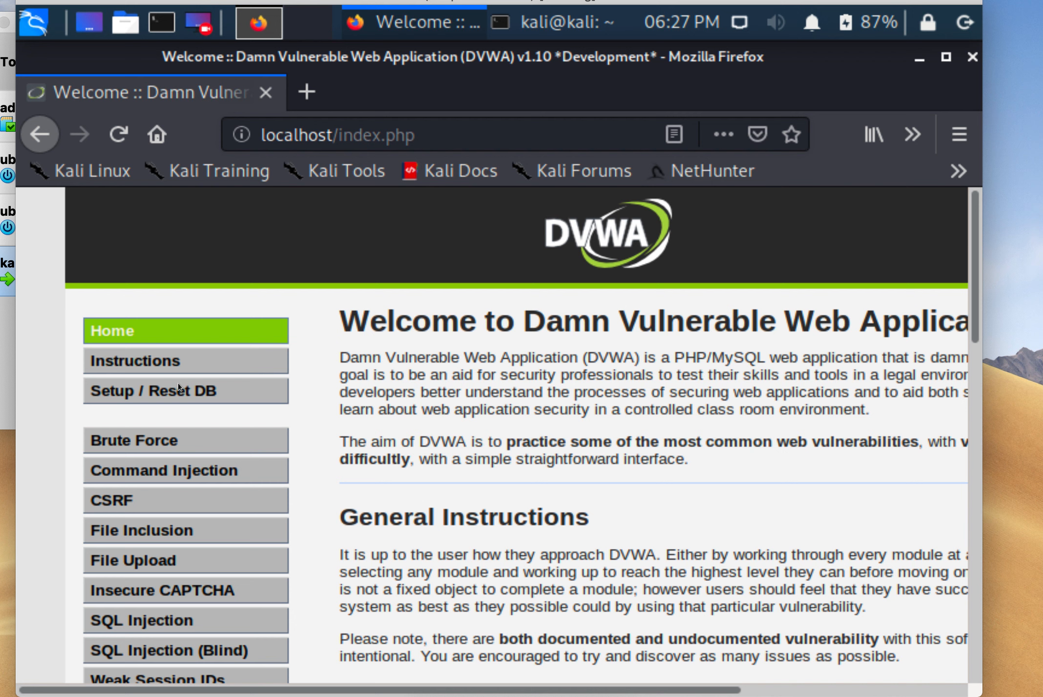
pyautogui.moveTo(179, 391)
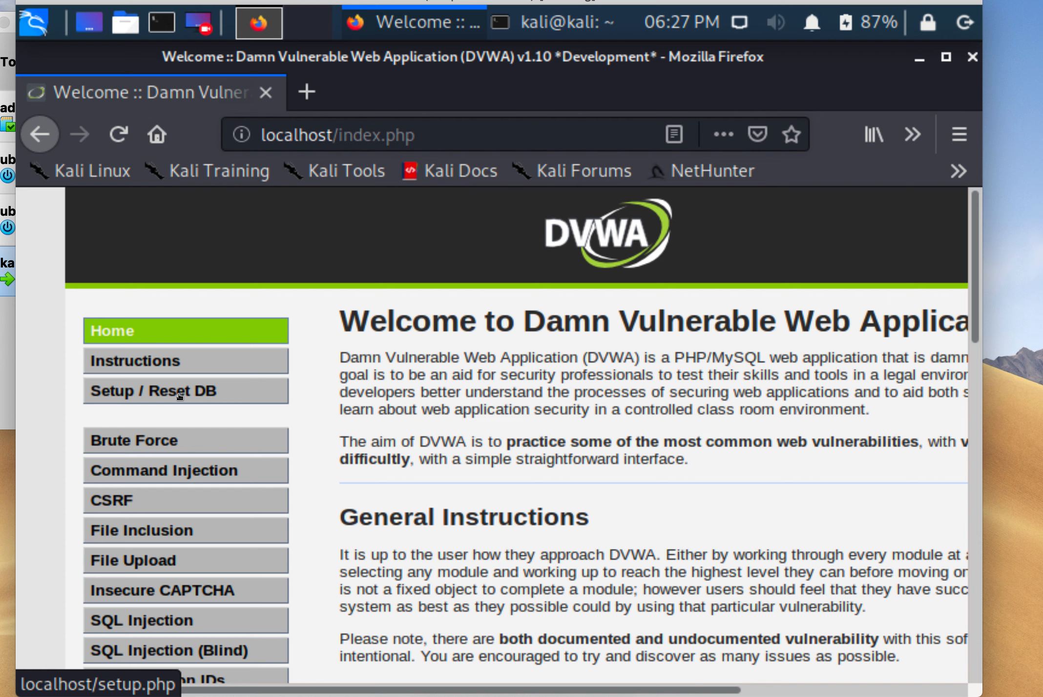
pyautogui.moveTo(1012, 297)
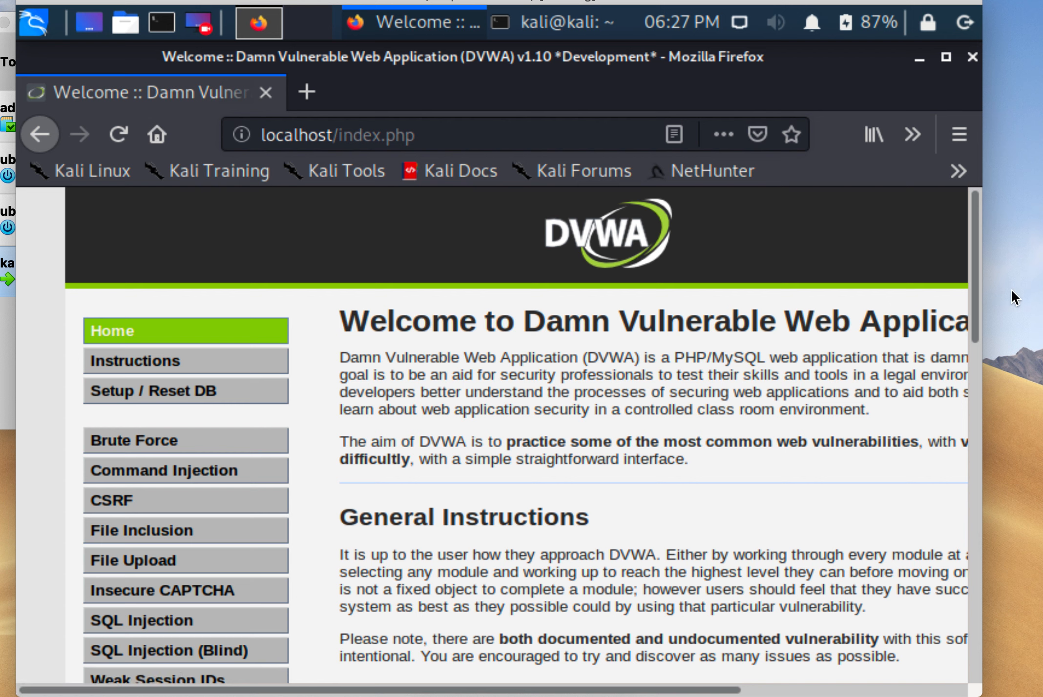
pyautogui.scroll(-3)
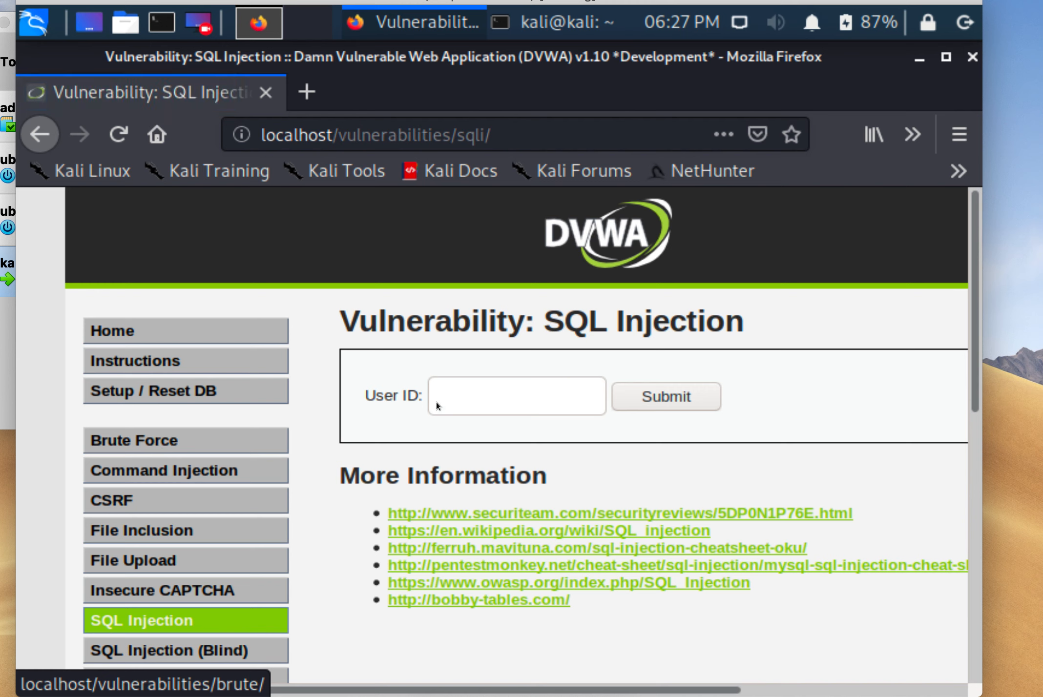
pyautogui.click(516, 396)
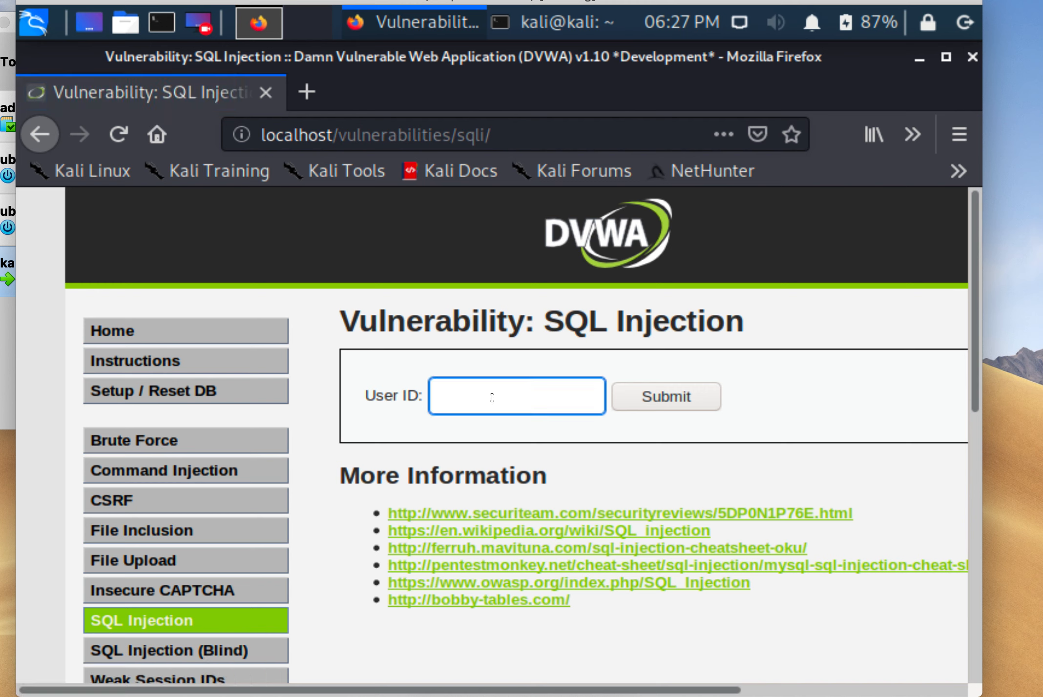
pyautogui.click(516, 396)
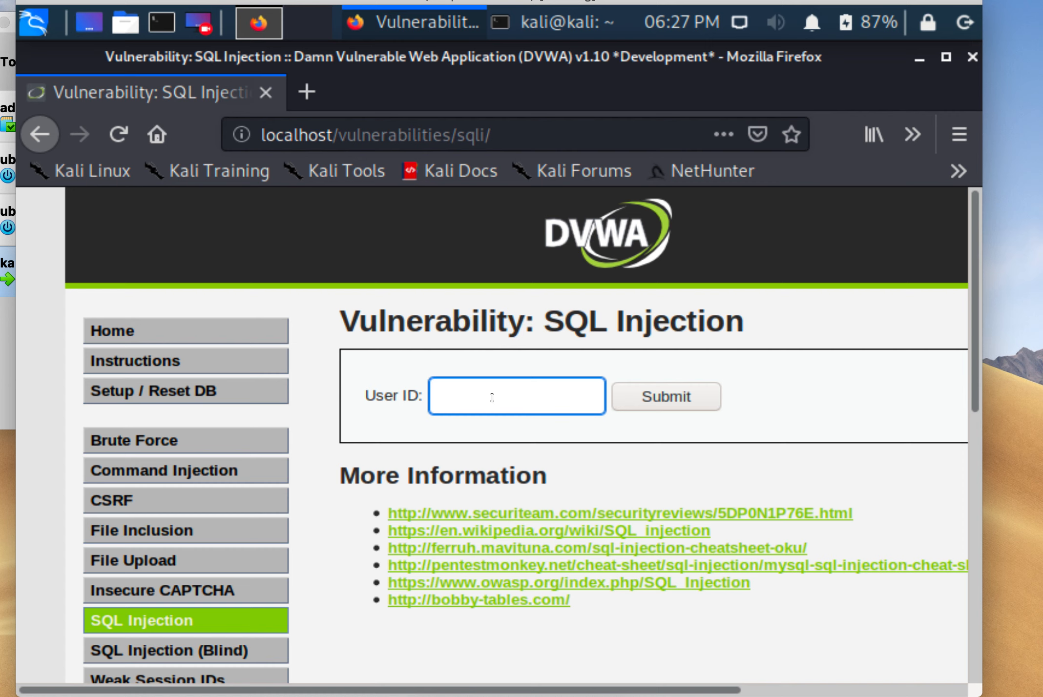
pyautogui.click(517, 396)
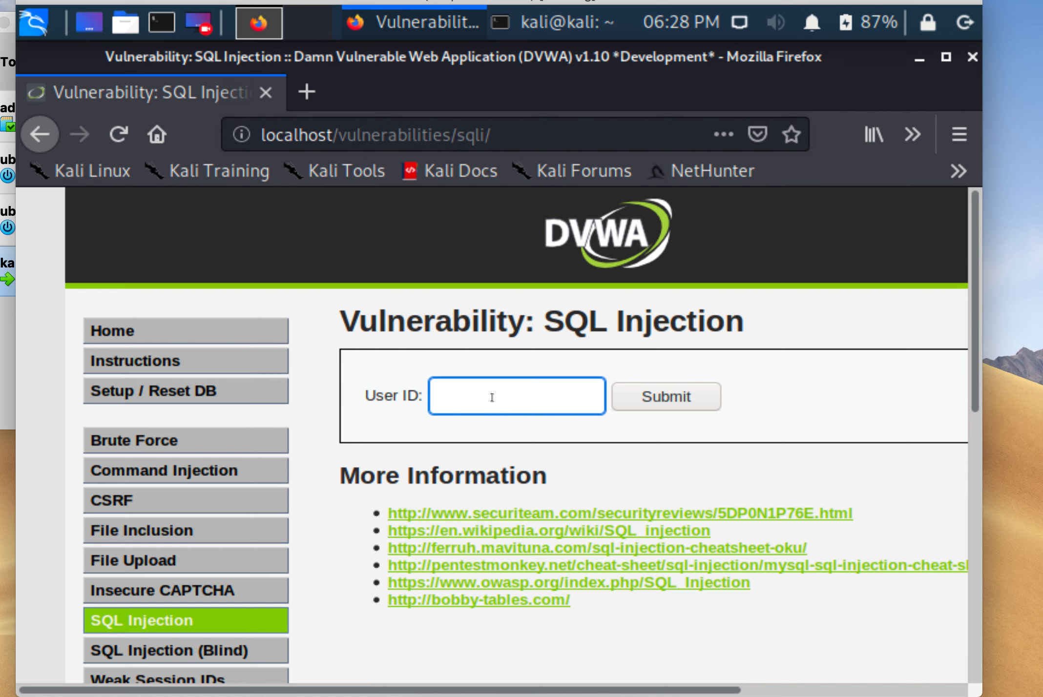
pyautogui.click(517, 396)
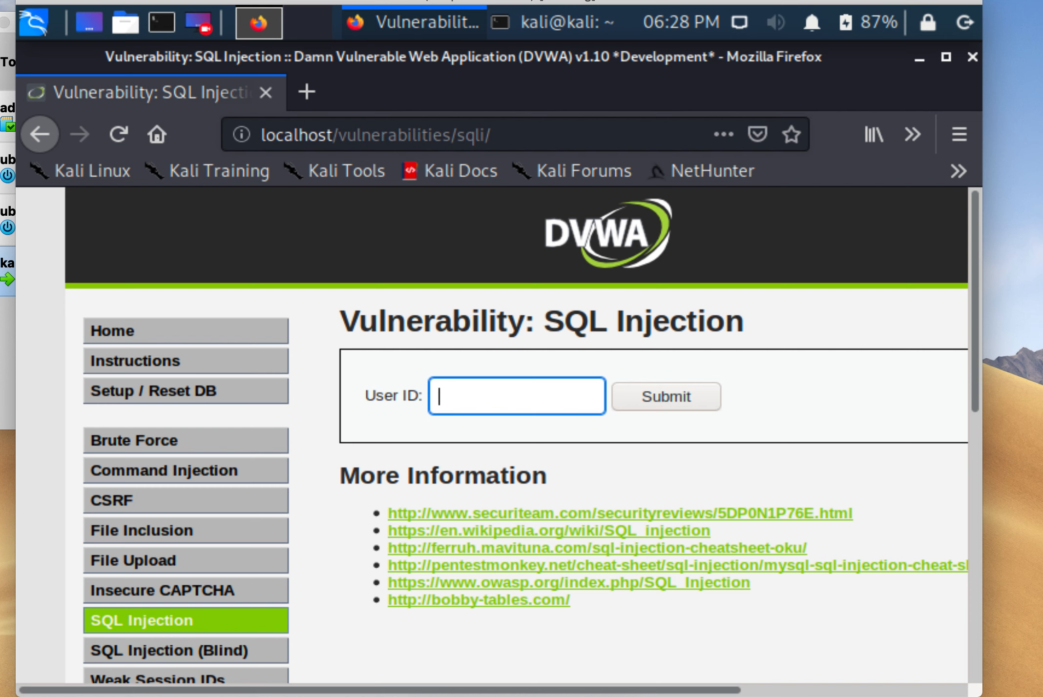
# - Look up user IDs 1, 2, then 1 again, ending on admin's record
pyautogui.click(665, 396)
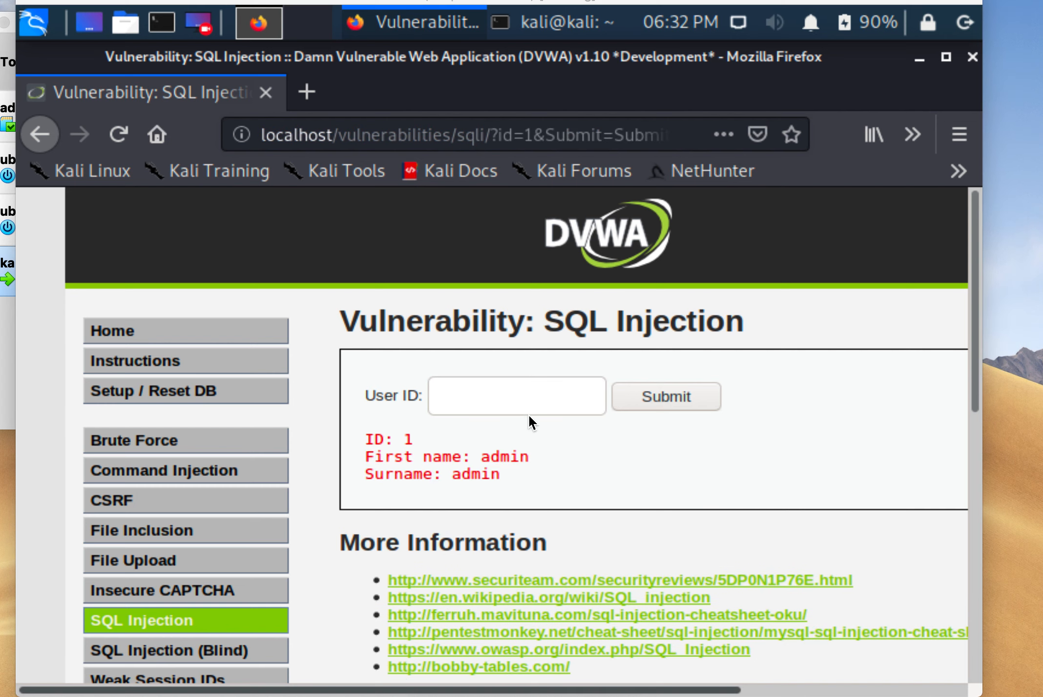
pyautogui.click(517, 396)
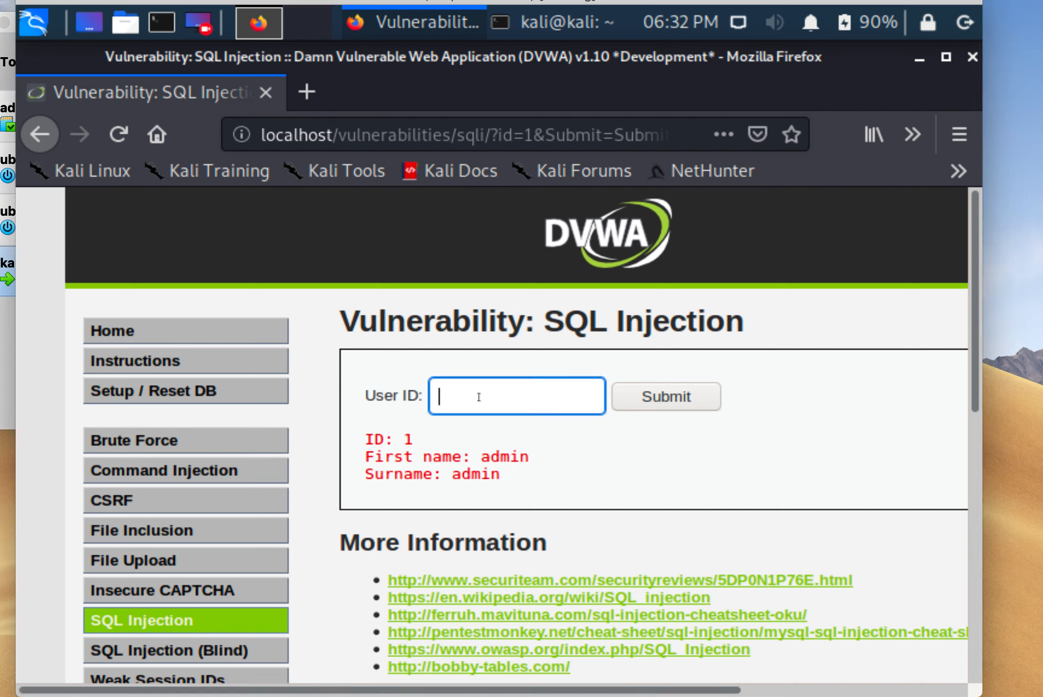
pyautogui.click(665, 396)
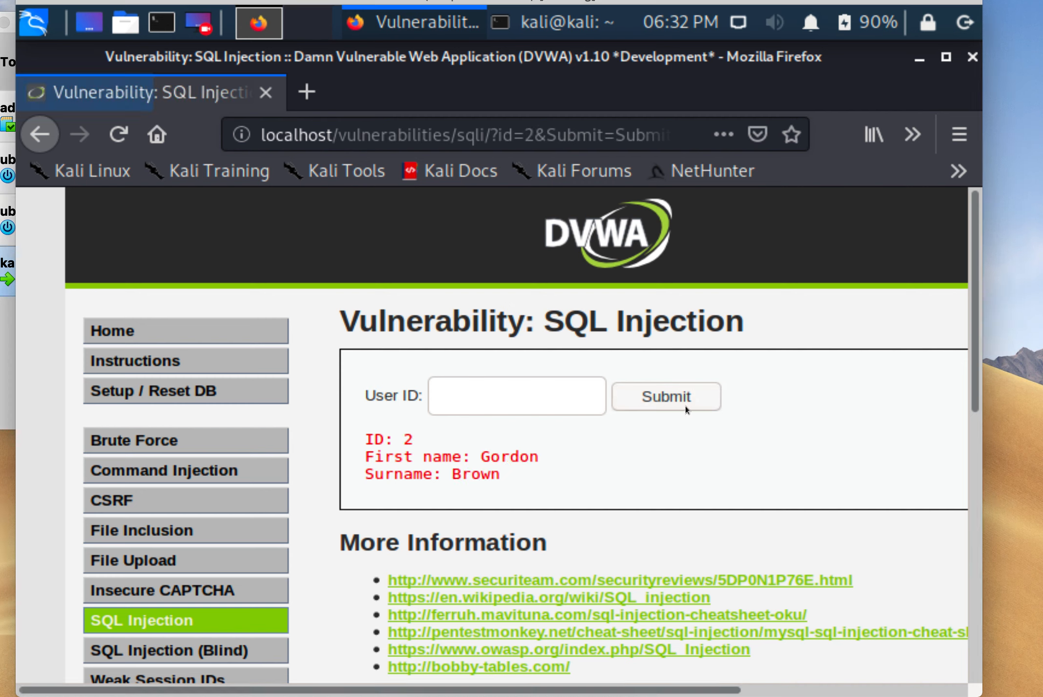
pyautogui.click(516, 396)
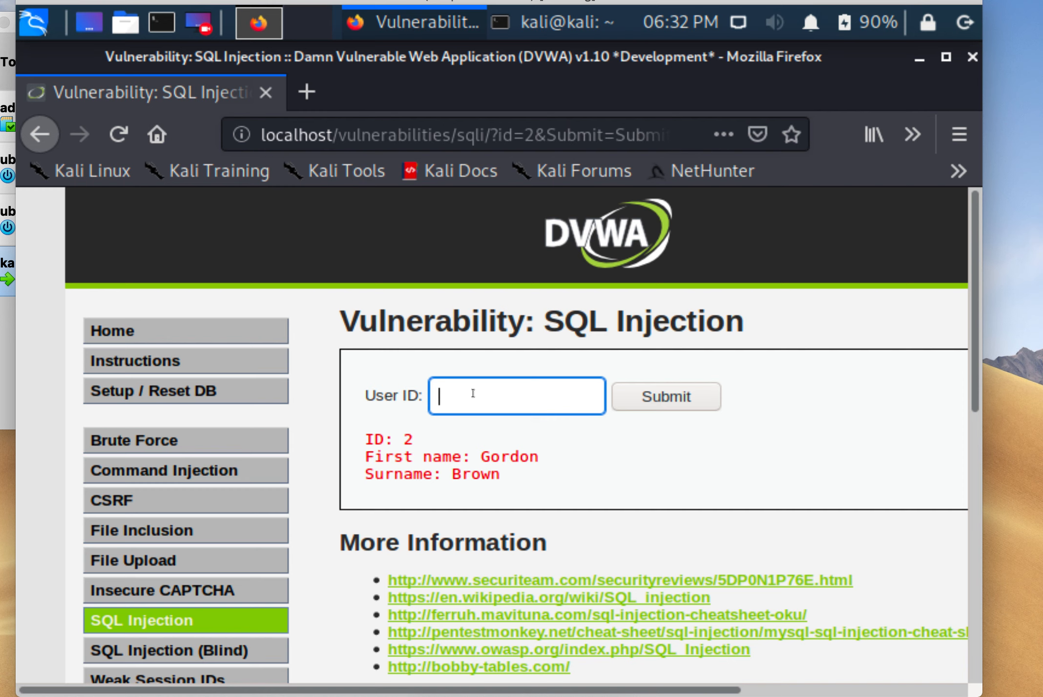
pyautogui.write('1')
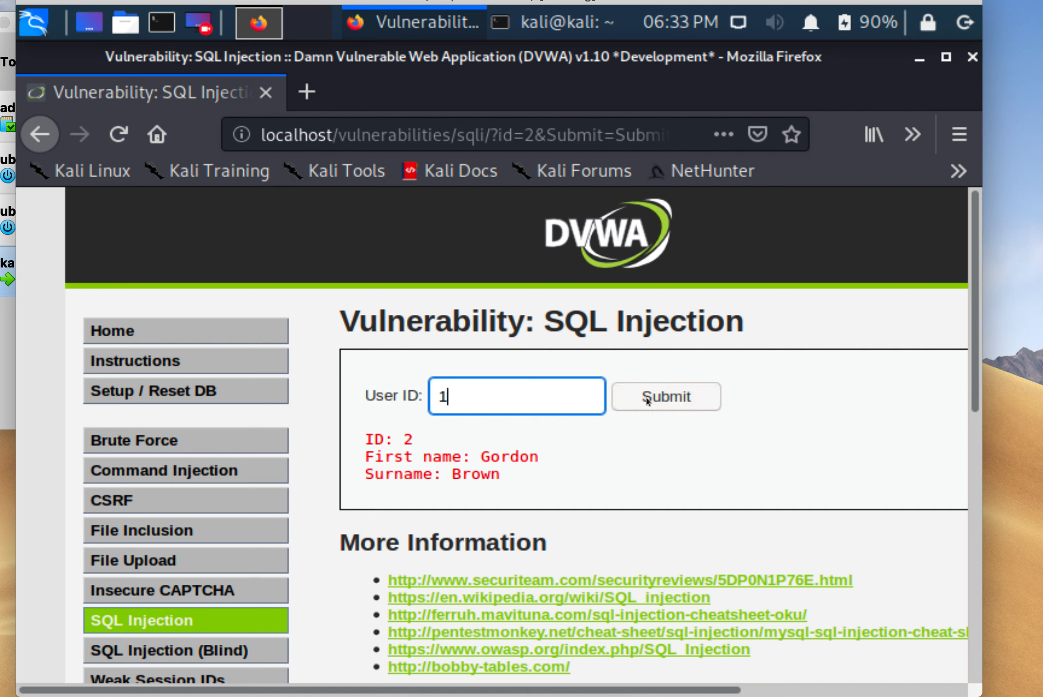
pyautogui.click(665, 396)
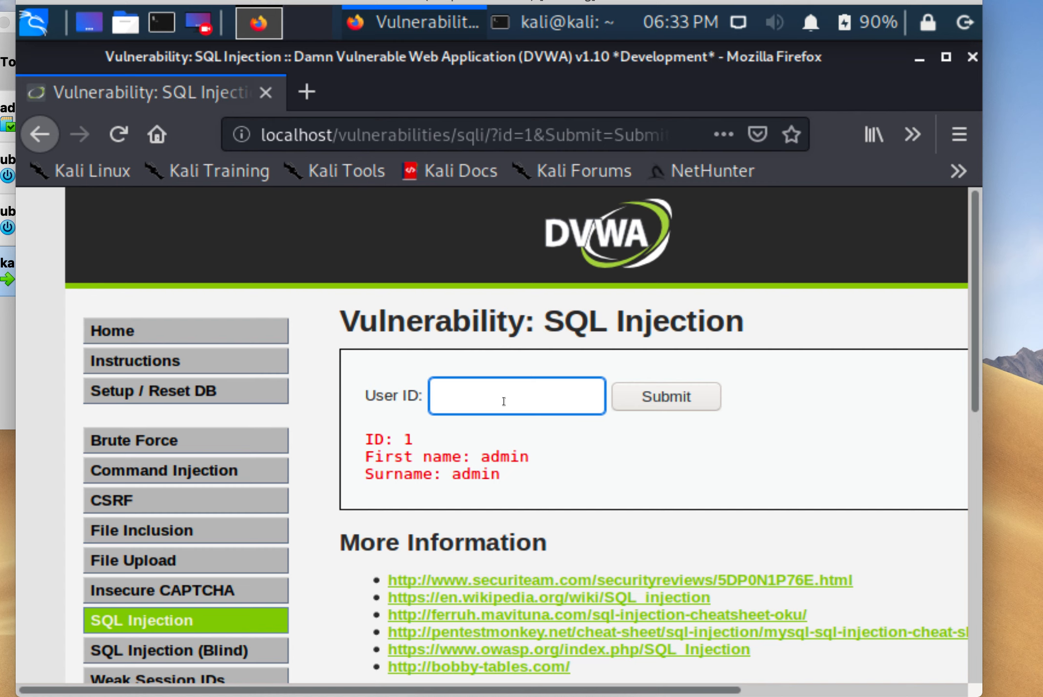
pyautogui.click(517, 396)
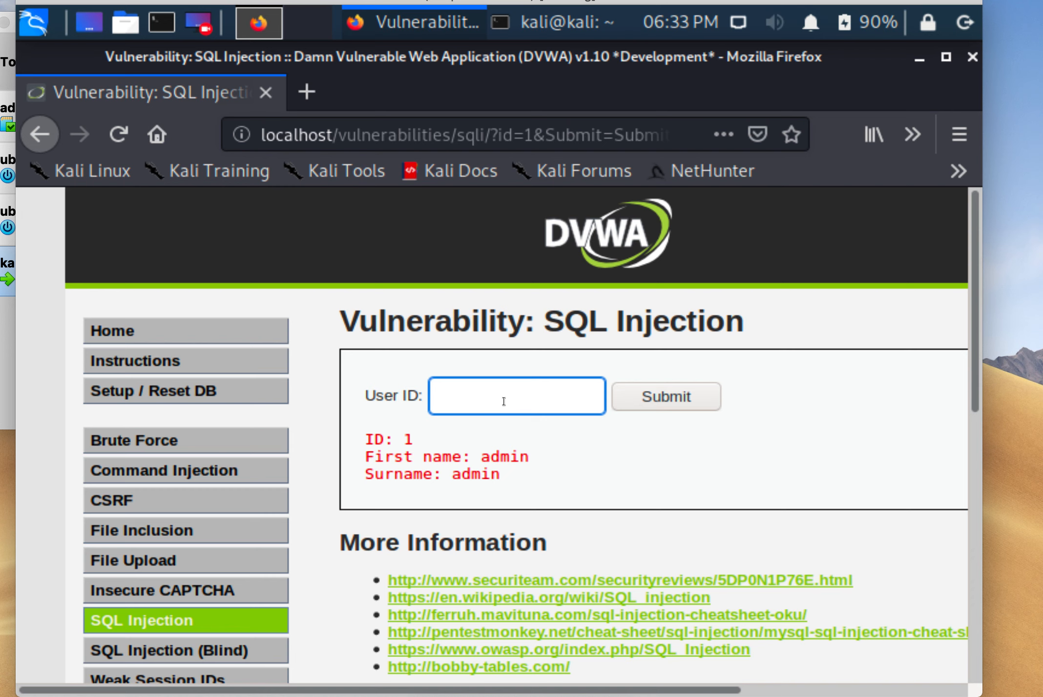
pyautogui.write('1')
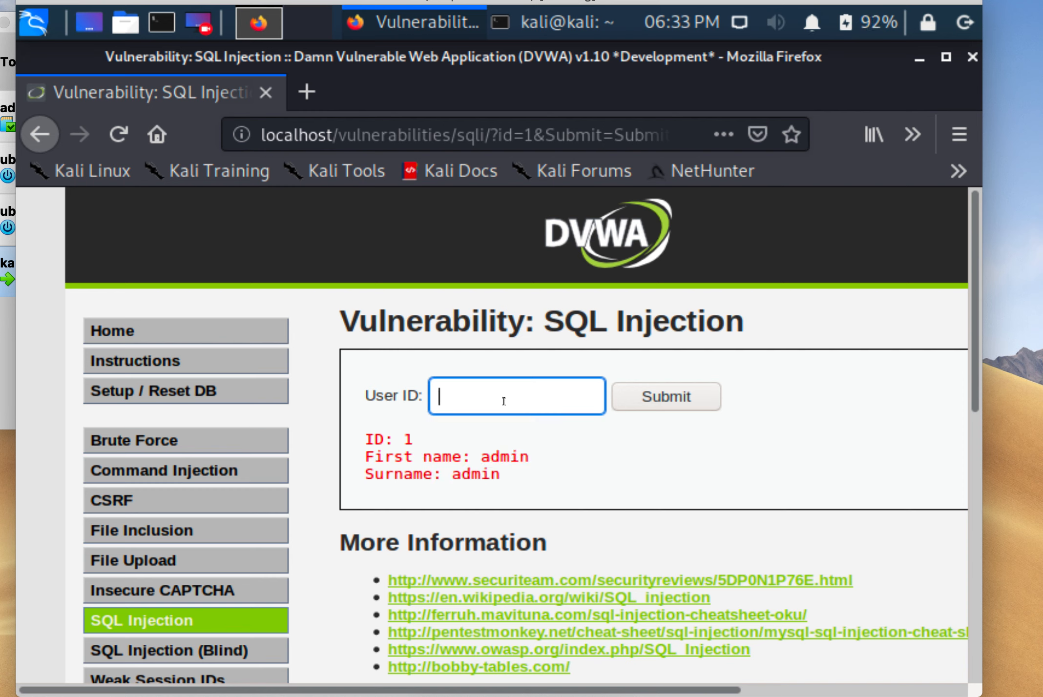
pyautogui.write('select')
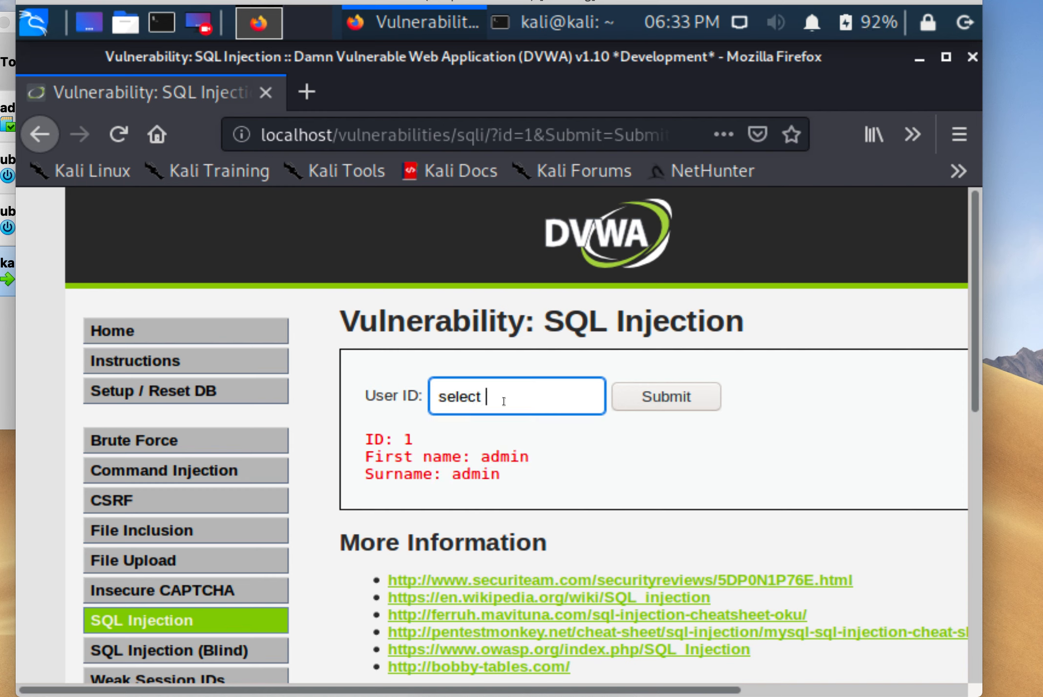
pyautogui.write('* from')
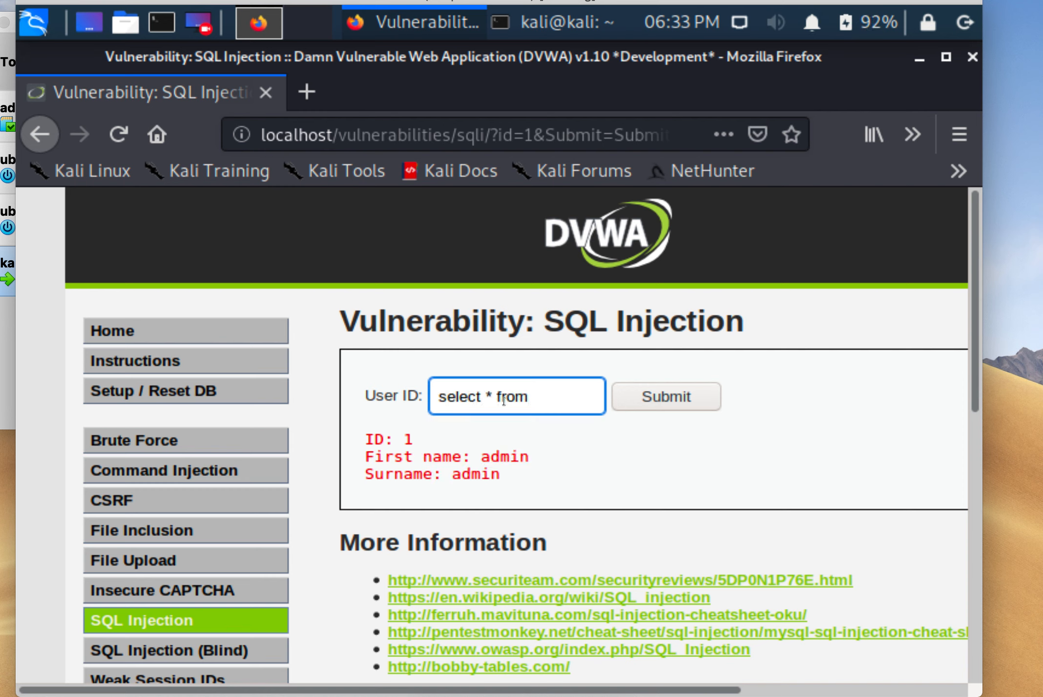
pyautogui.write('user')
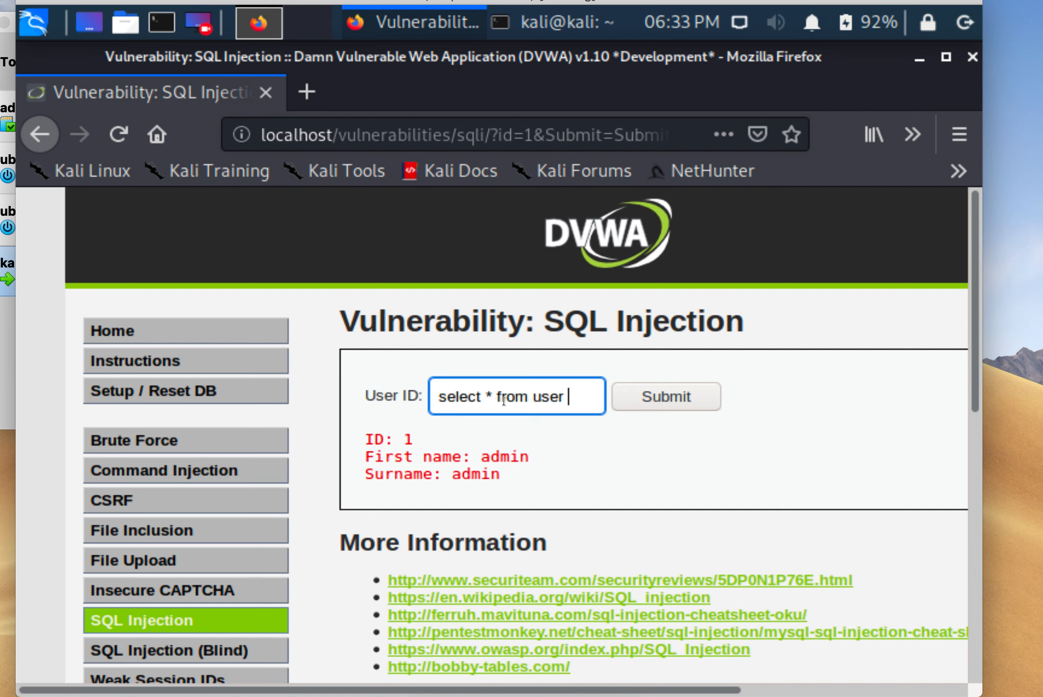
pyautogui.write('where id')
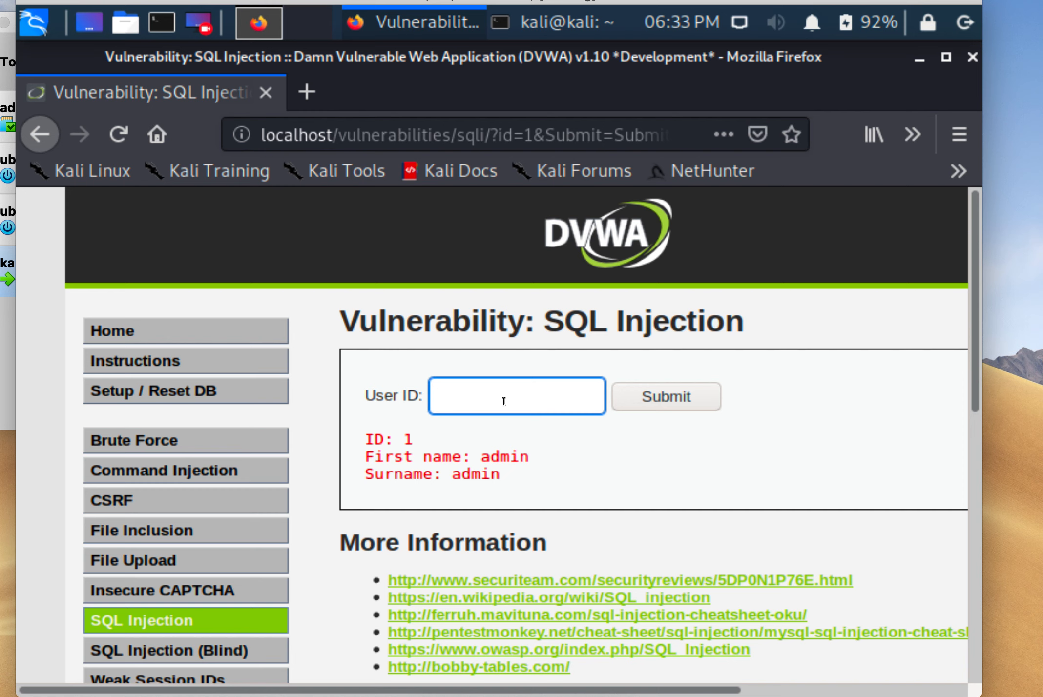
# - Fill the User ID box with the payload %' or '1'='1 via autocomplete
pyautogui.click(516, 396)
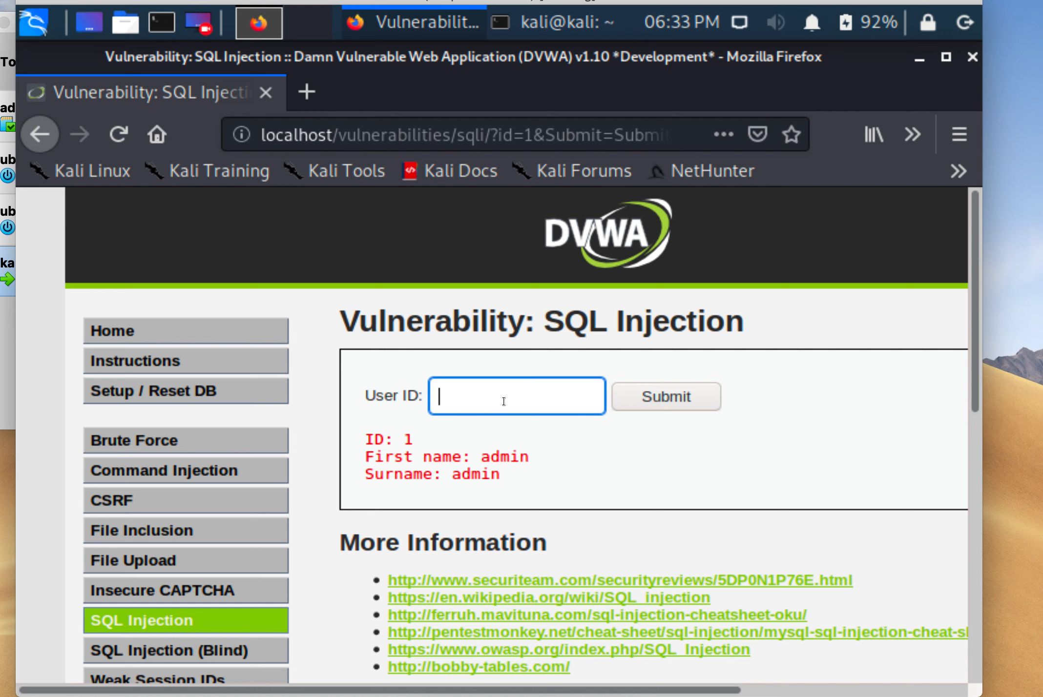
pyautogui.write("%'")
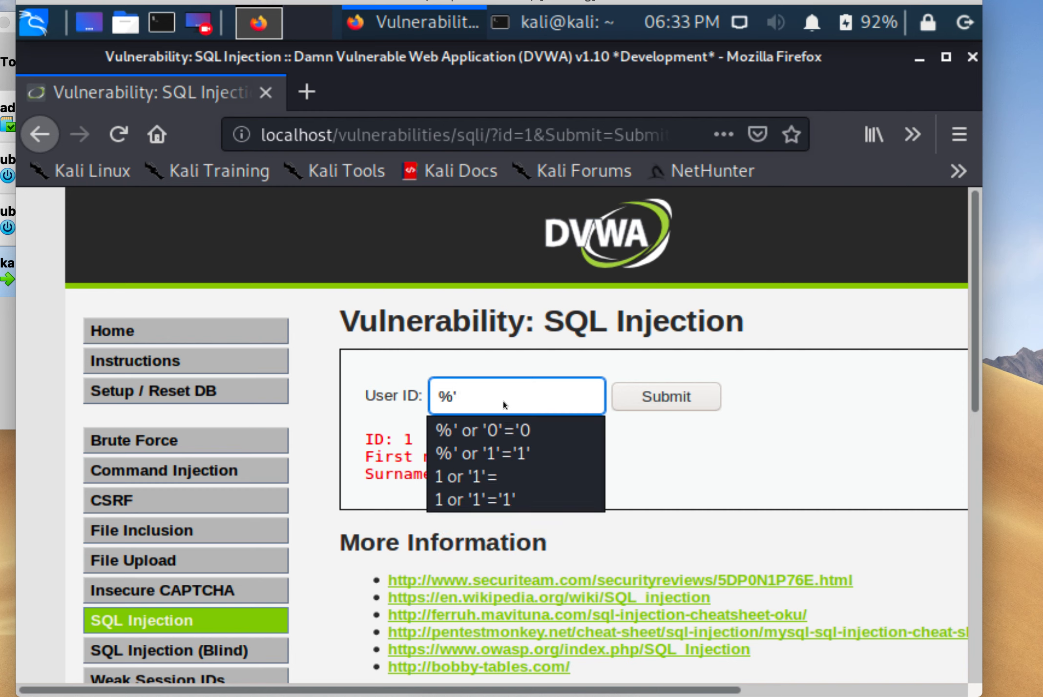
pyautogui.moveTo(483, 477)
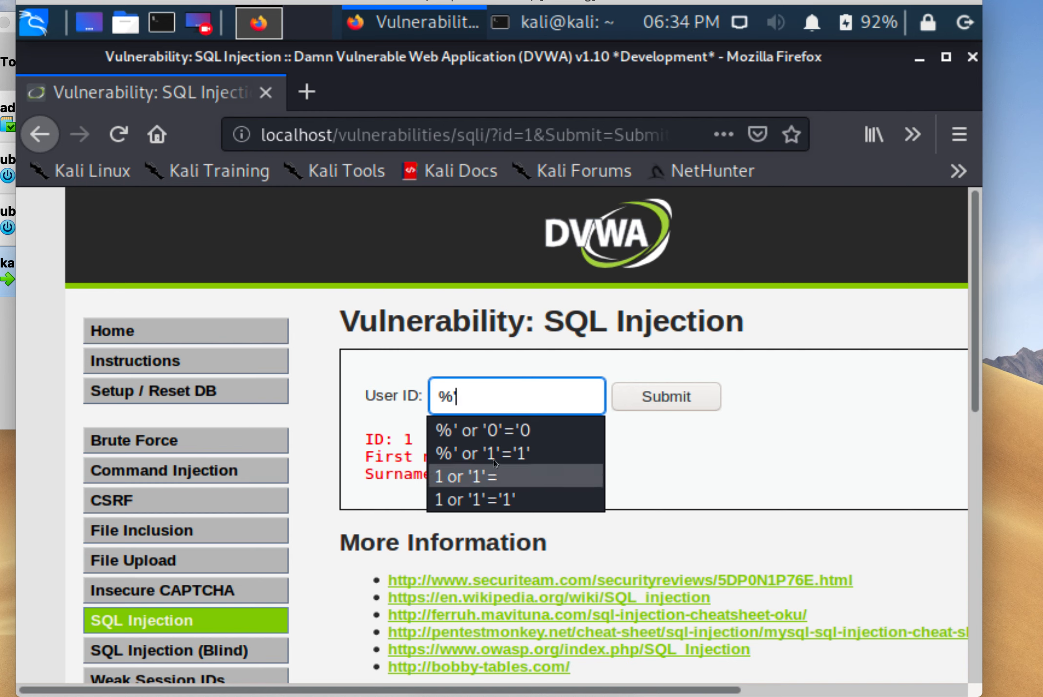
pyautogui.moveTo(495, 453)
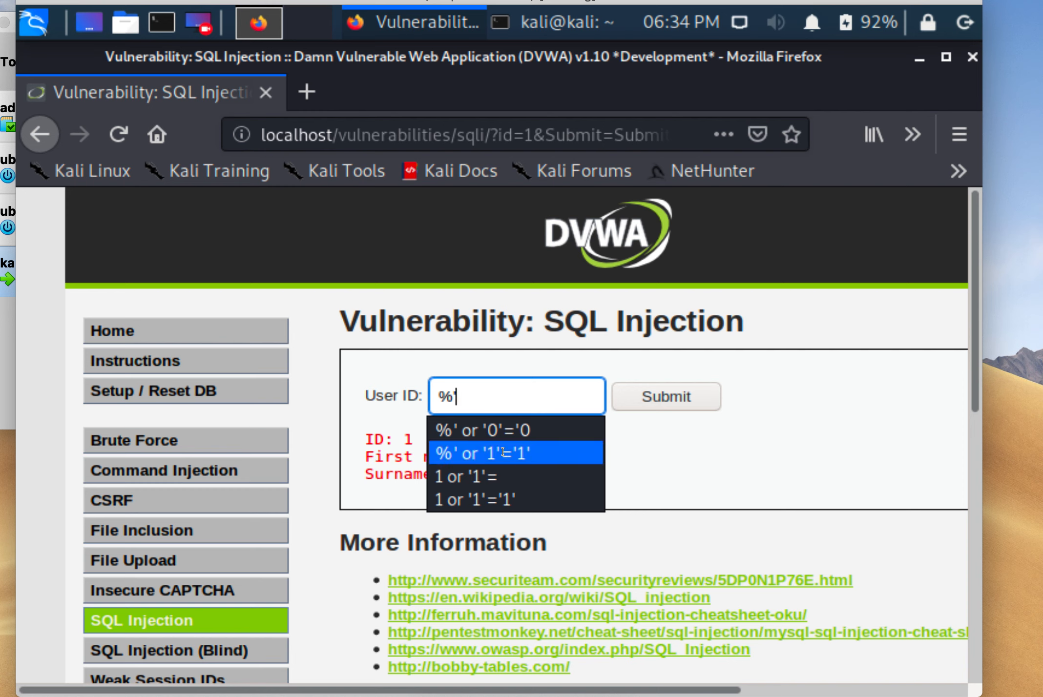
pyautogui.click(516, 453)
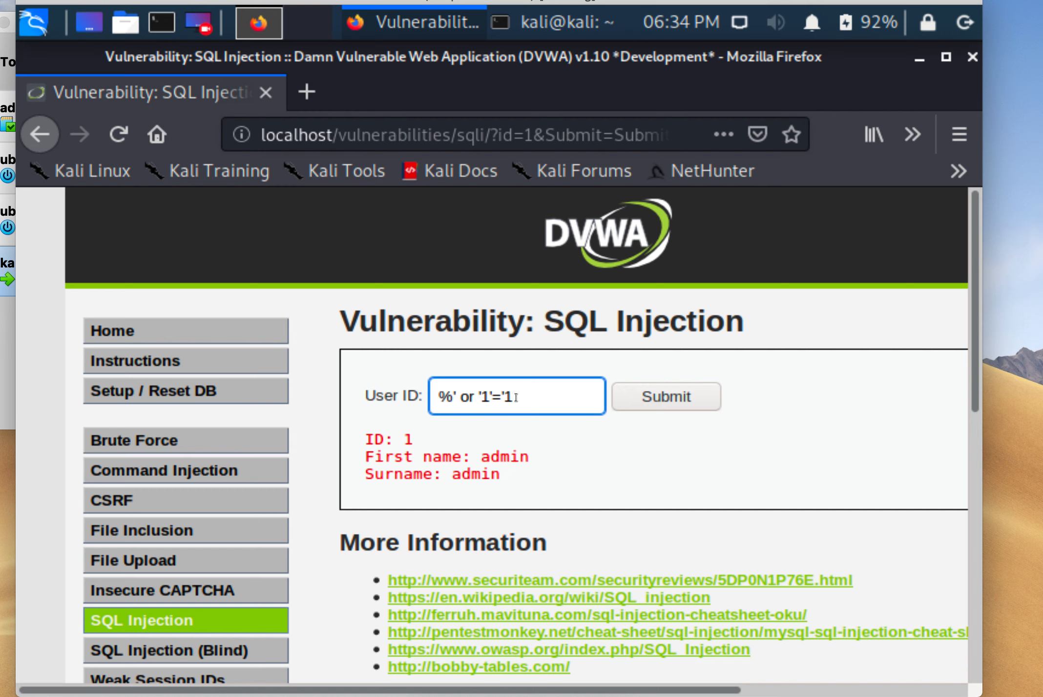
pyautogui.moveTo(665, 397)
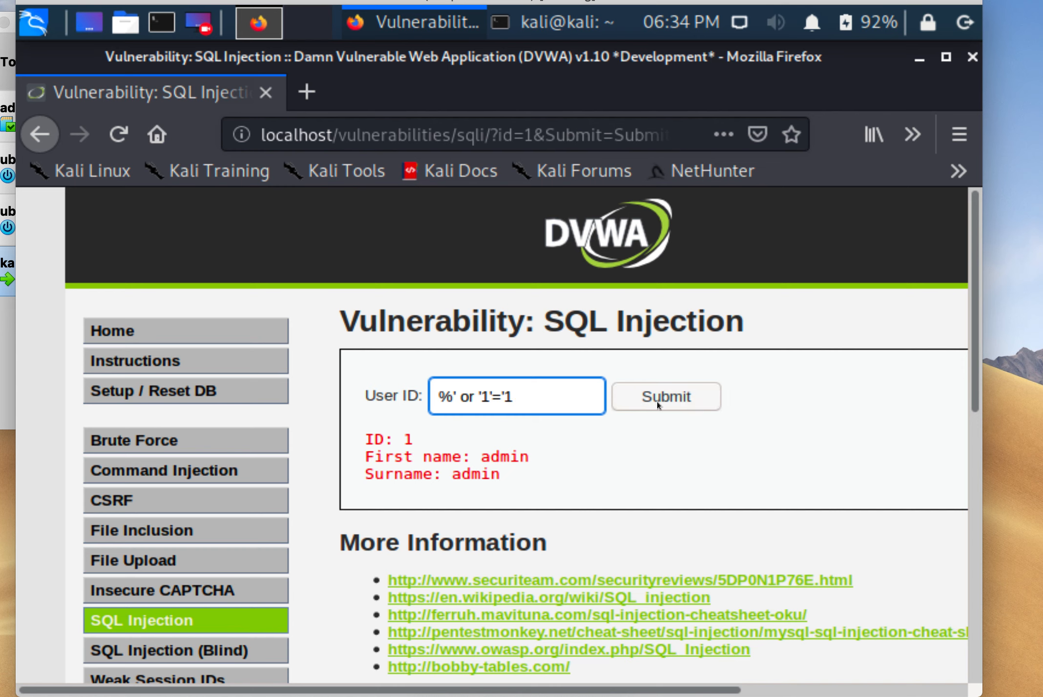
# - Submit the %' or '1'='1 payload and scroll through all five returned users
pyautogui.click(665, 396)
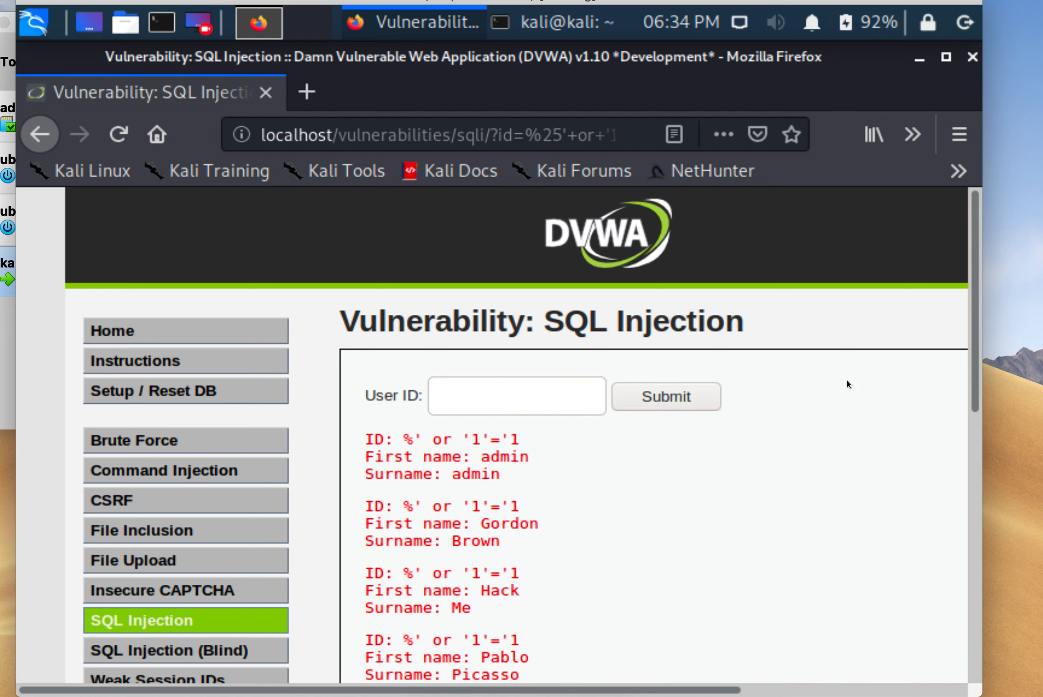
pyautogui.scroll(-3)
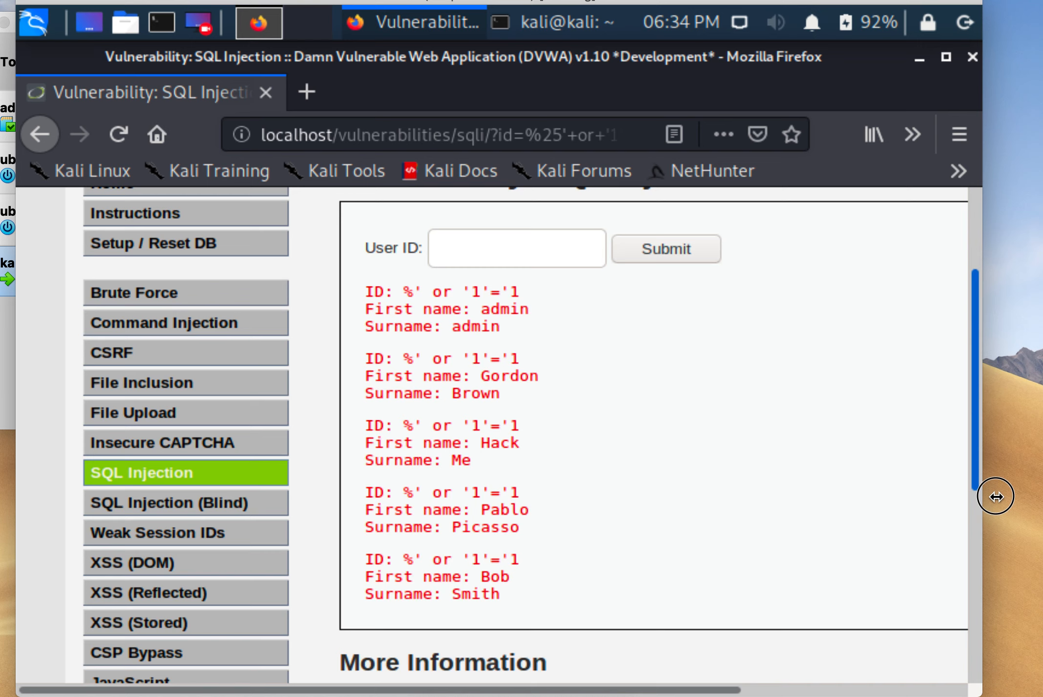
pyautogui.scroll(3)
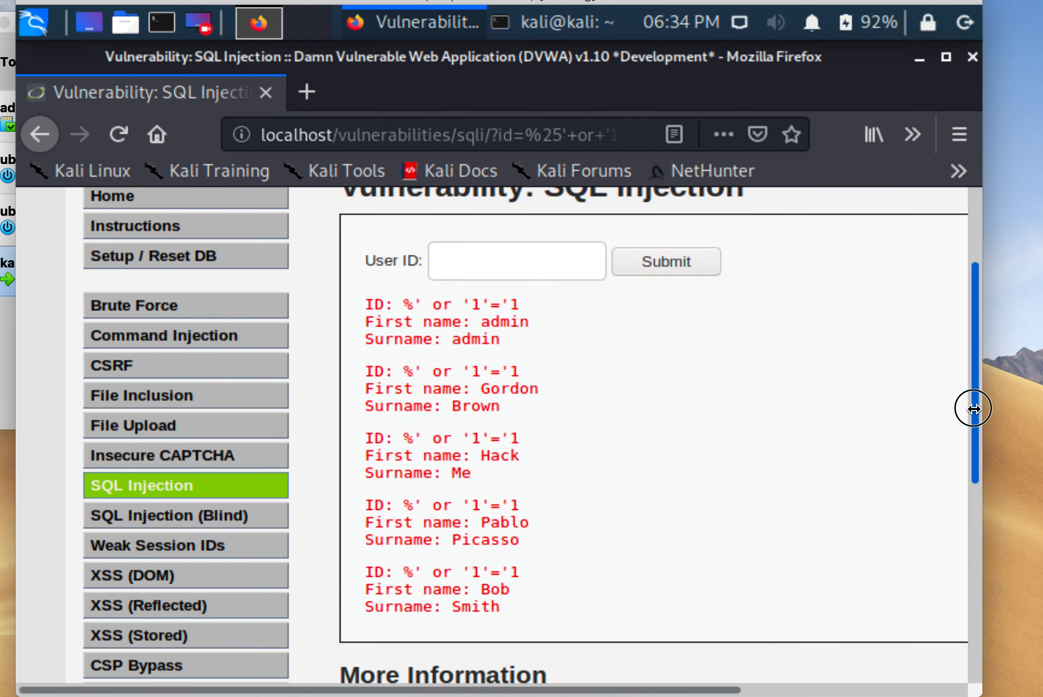